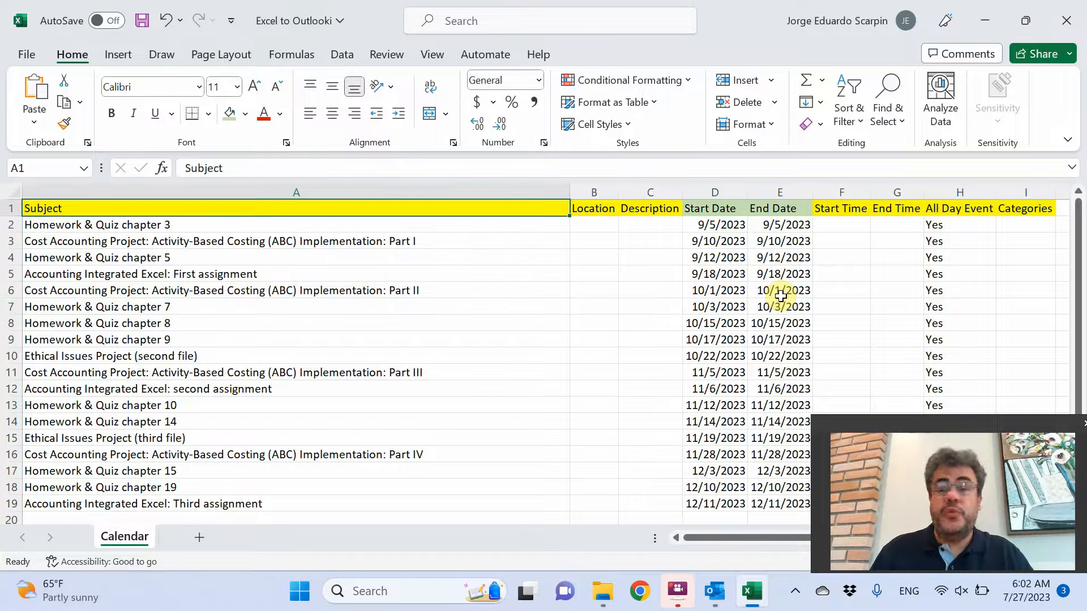
Step: Review the table headings: Location, Start Date, End Date, End Time, All Day Event, Categories
click(97, 225)
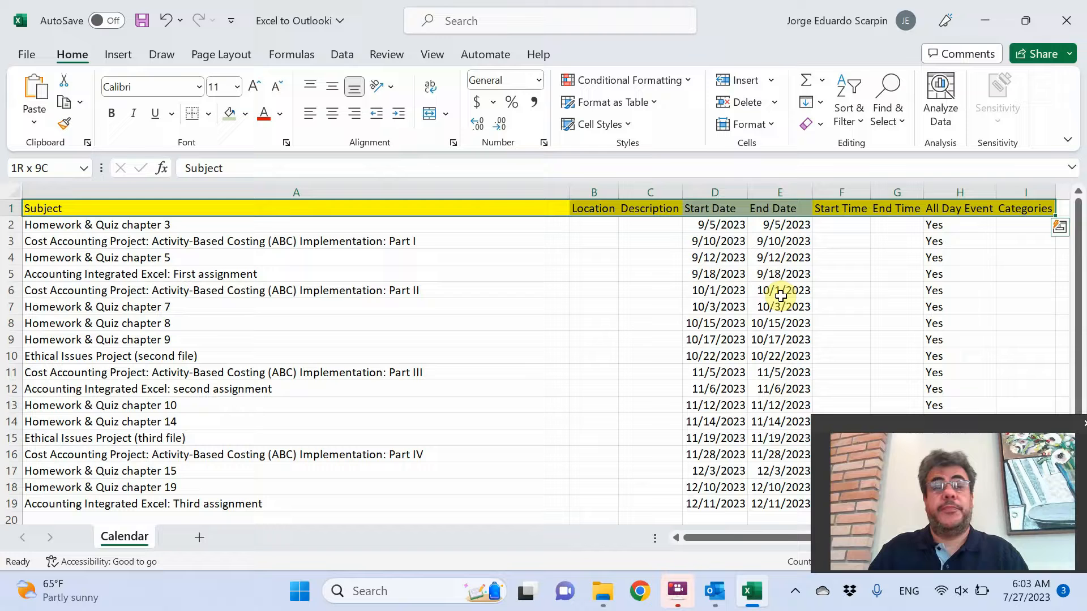
click(593, 208)
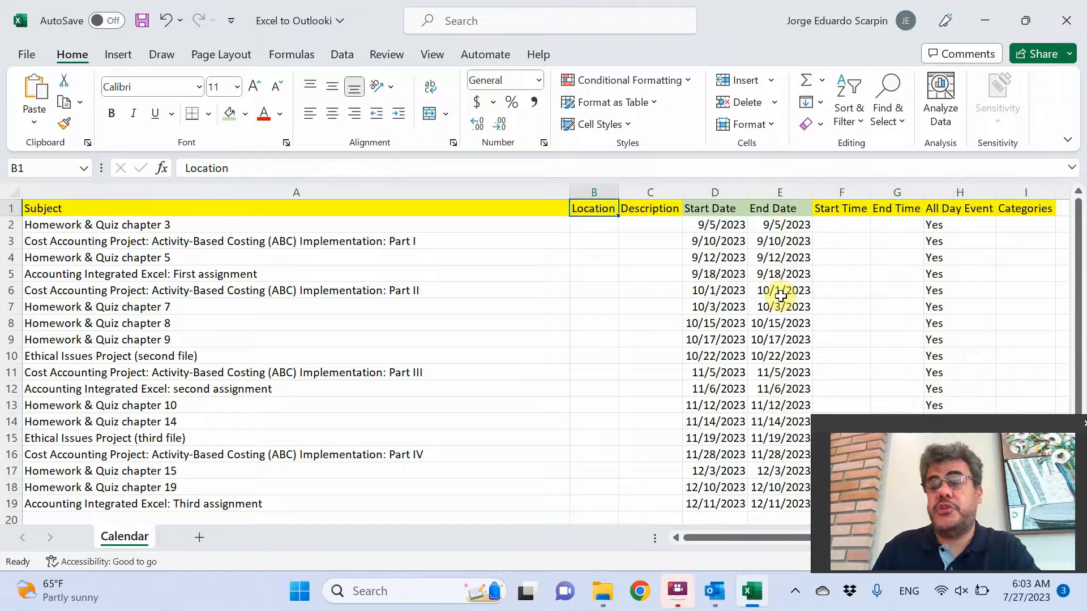
click(715, 208)
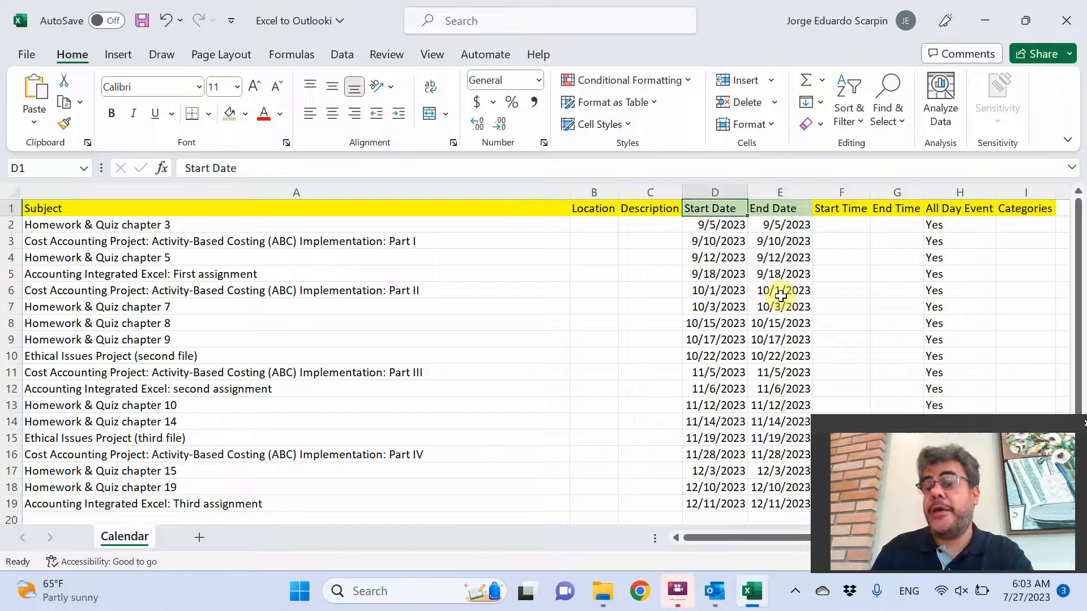
click(779, 208)
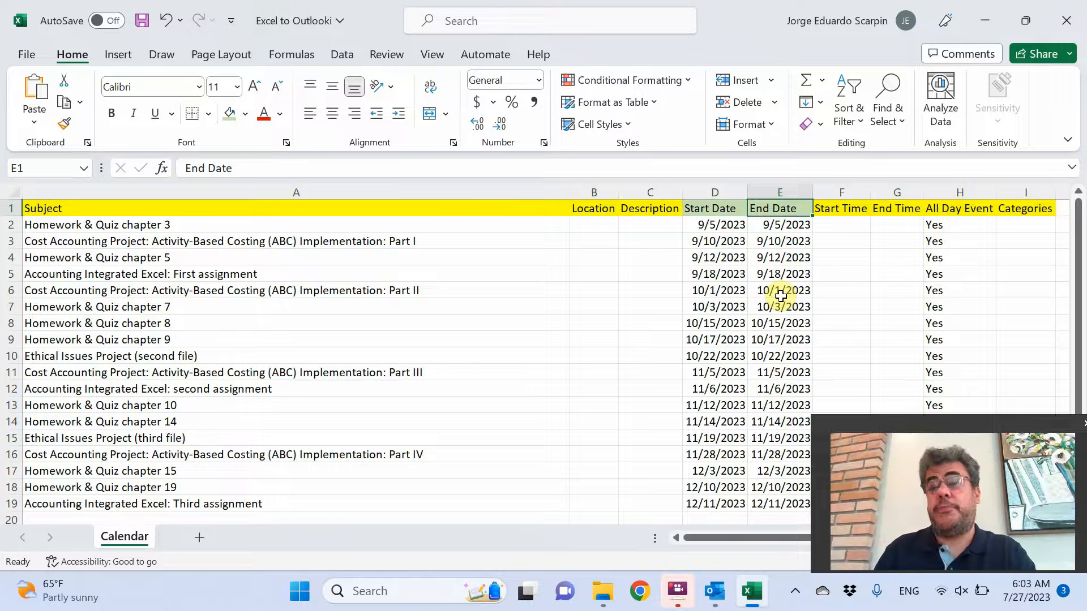
click(896, 208)
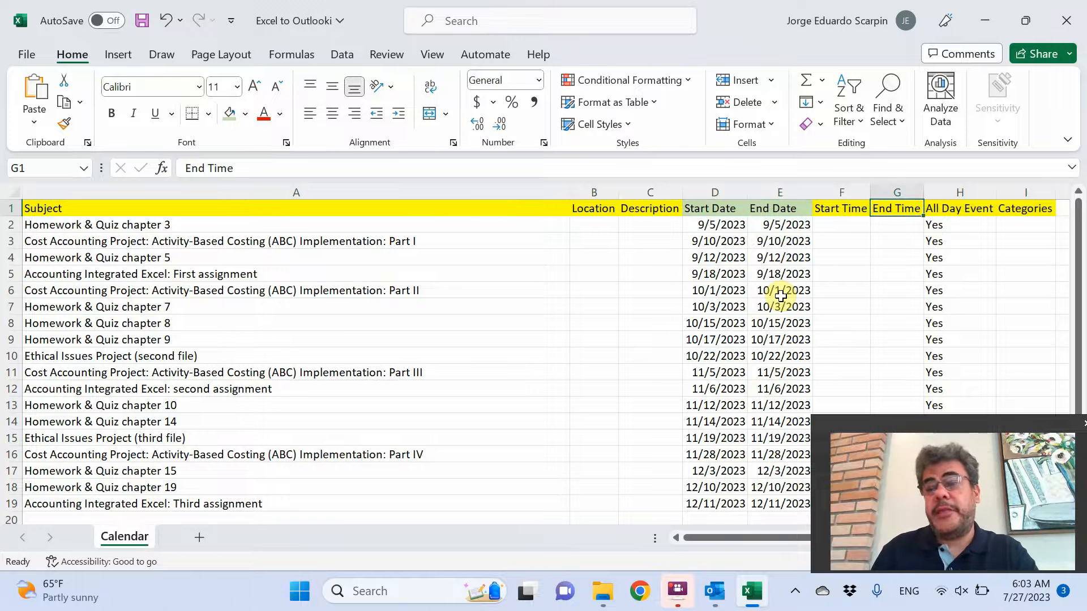
click(959, 208)
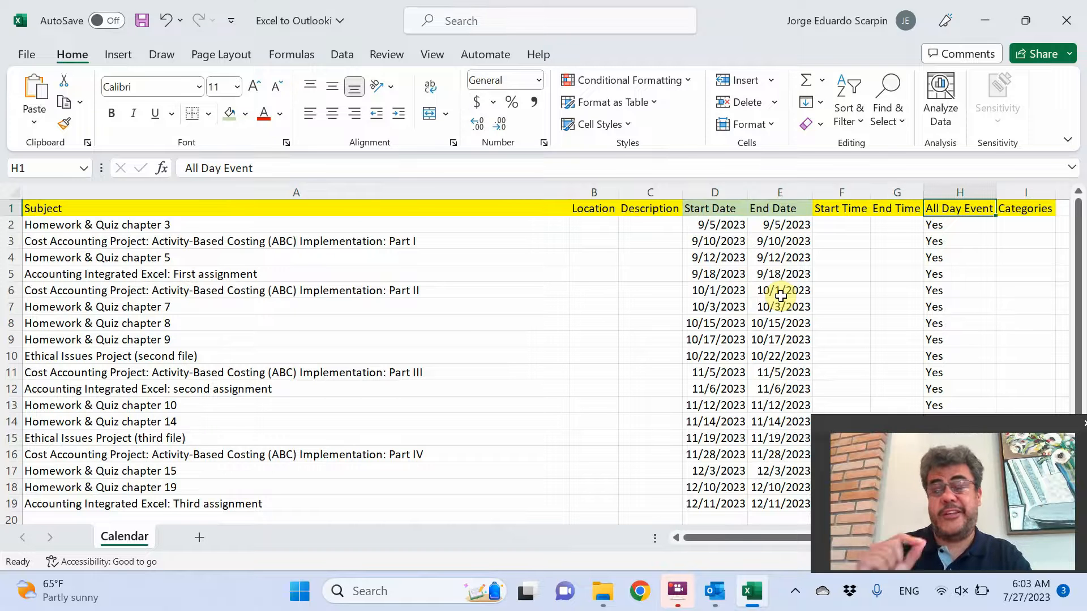
click(1024, 207)
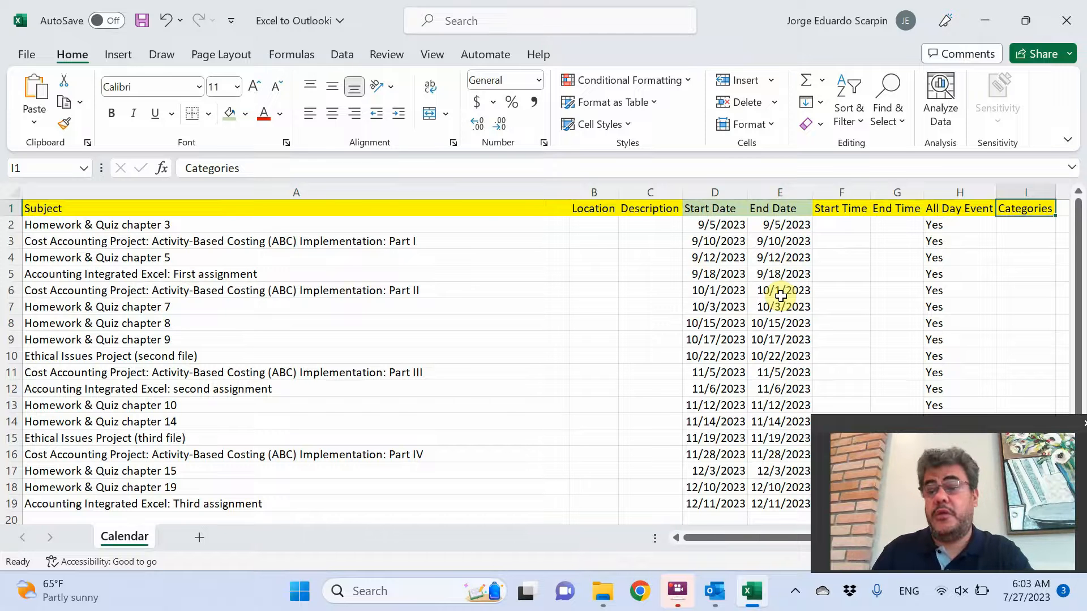
Step: Inspect the first assignment's subject, empty Location, Description and Categories, and 9/5/2023 dates
click(1026, 225)
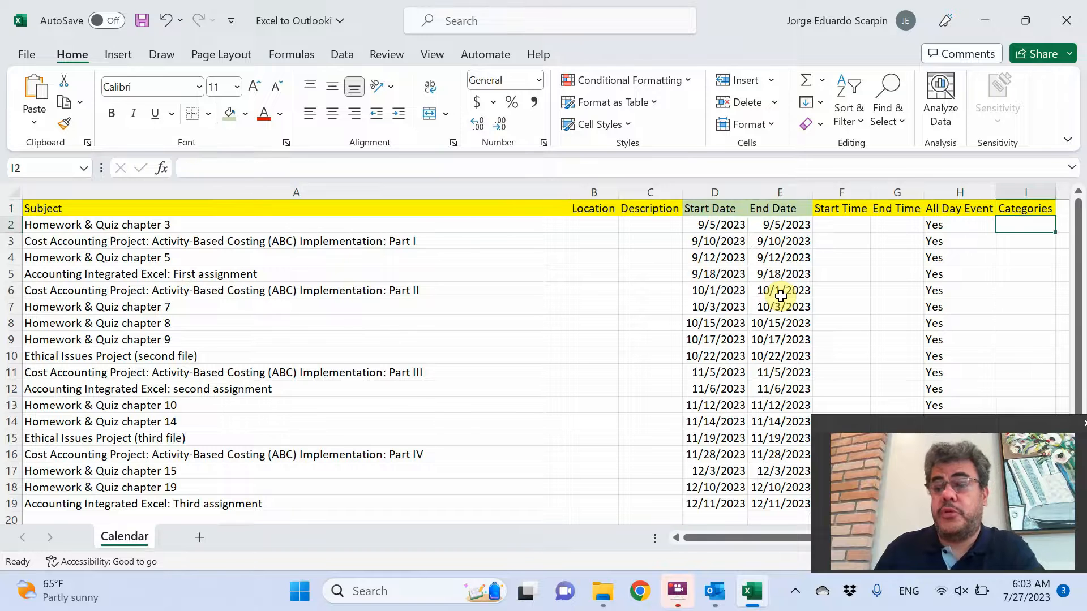
click(96, 224)
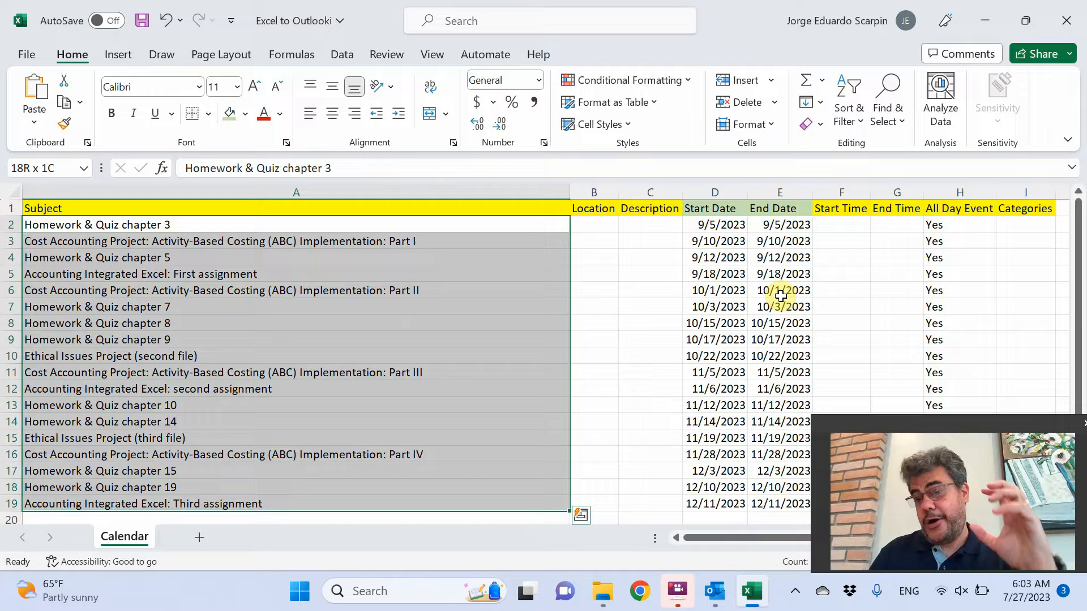
click(593, 225)
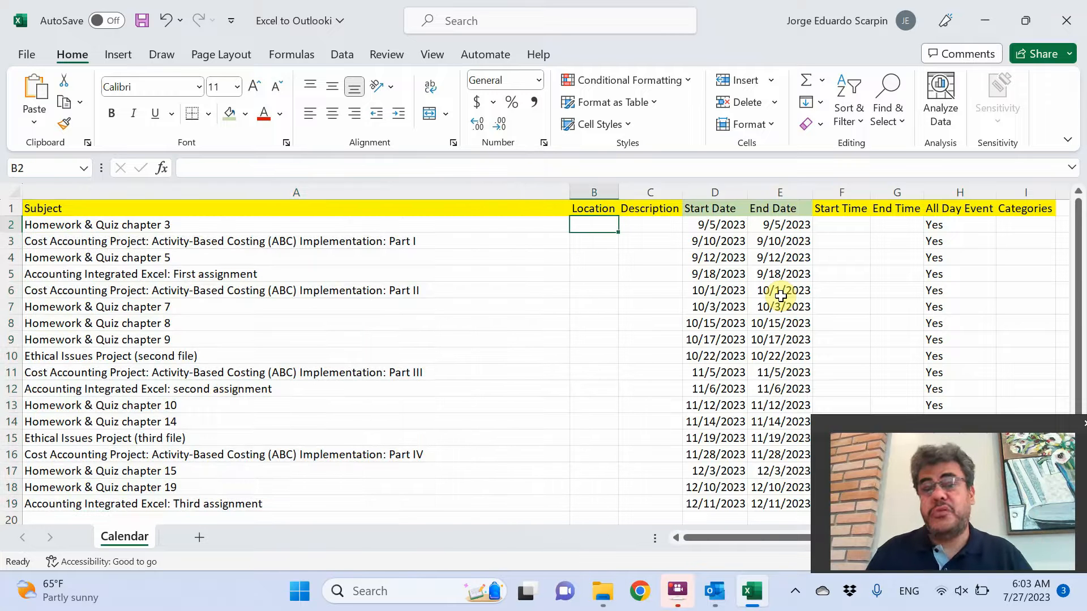
click(649, 224)
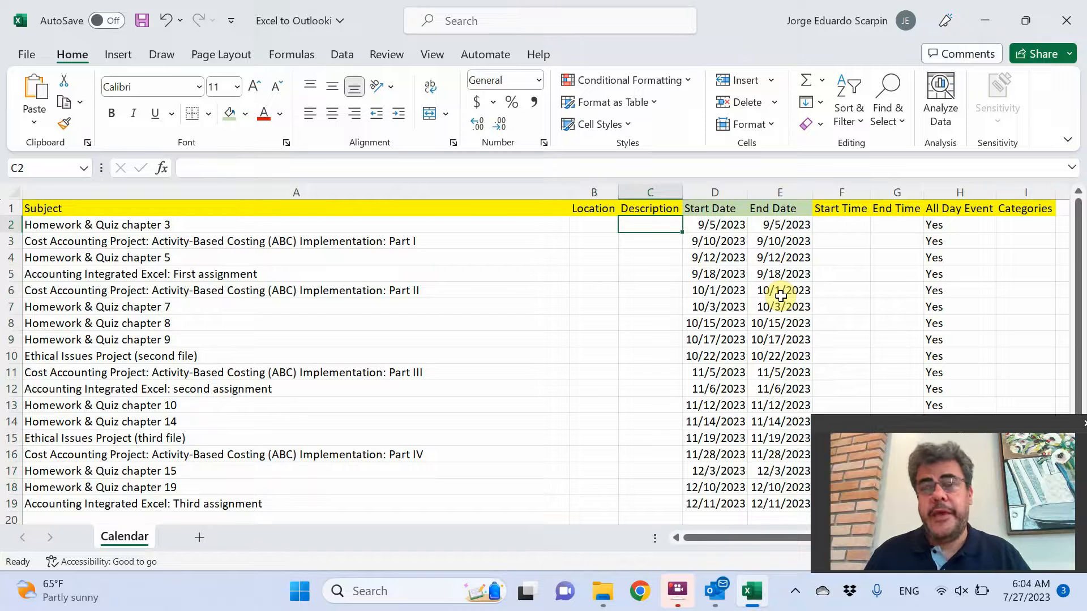
click(714, 224)
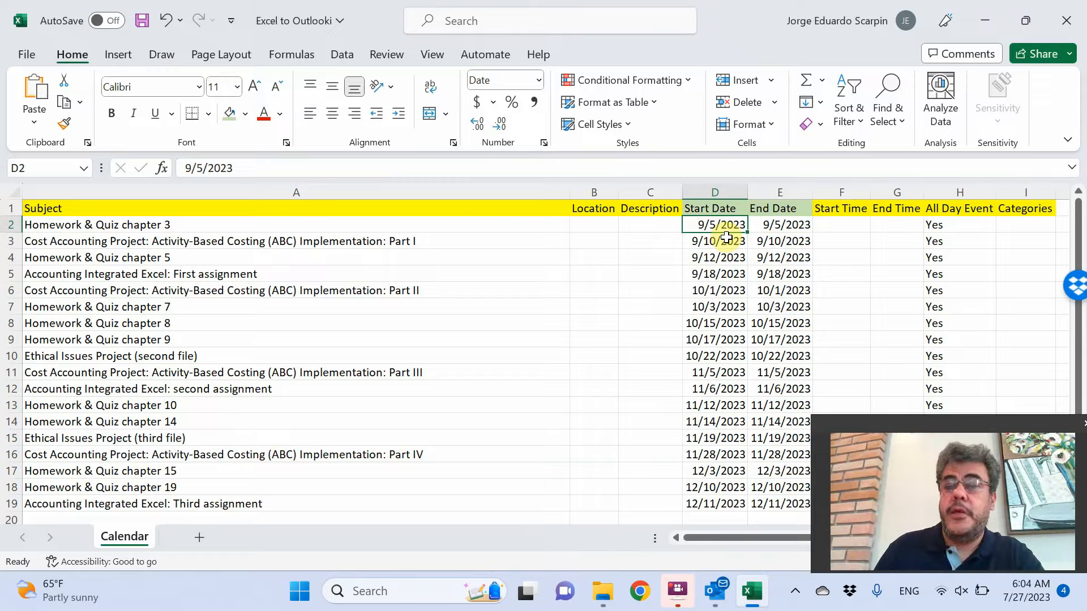
click(97, 225)
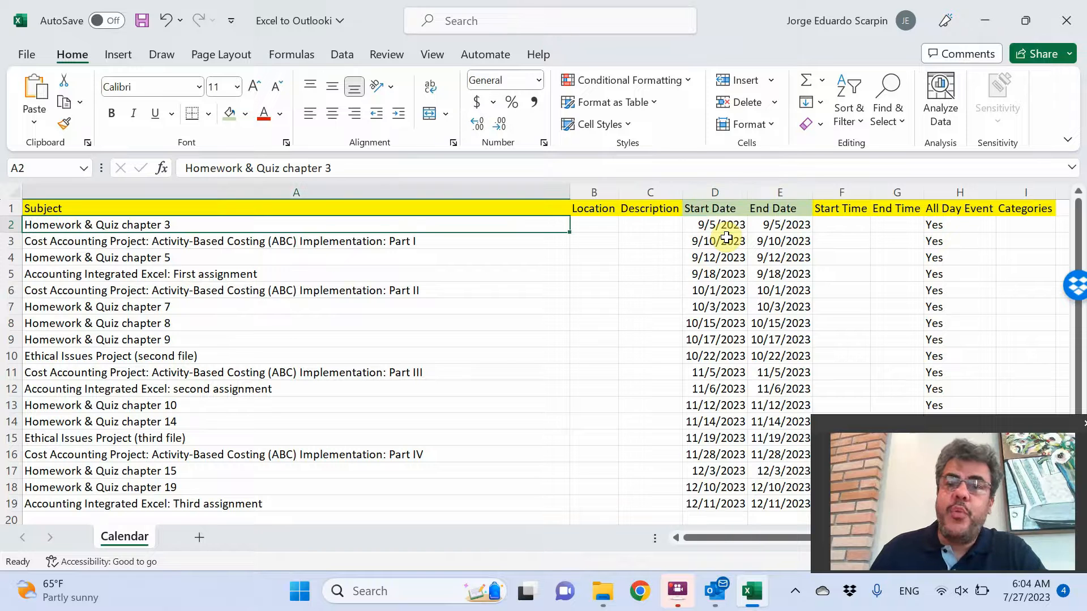
click(779, 225)
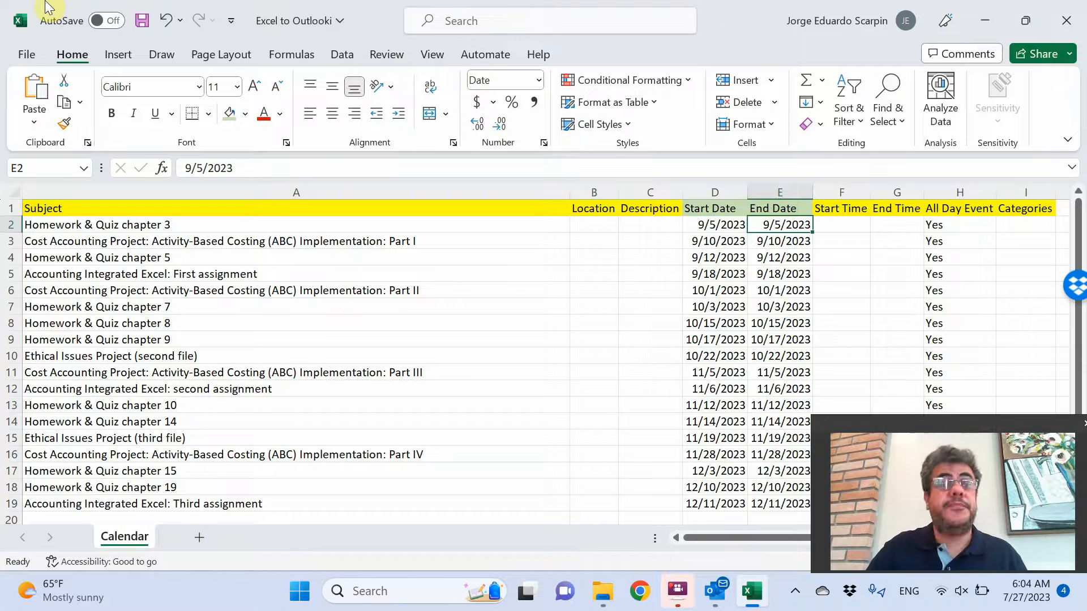
mouse_move(716, 591)
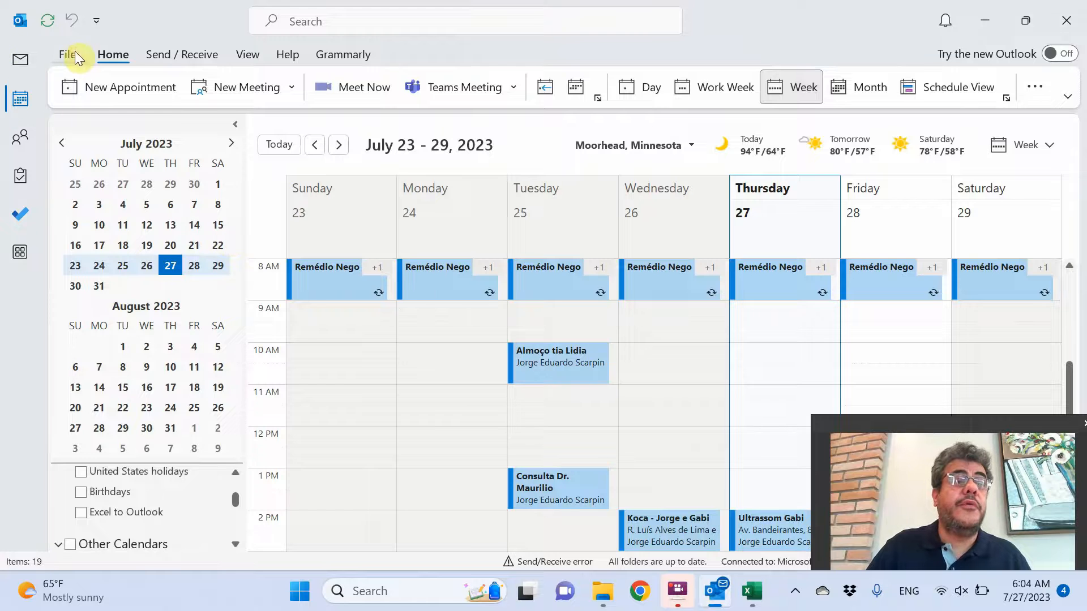
Step: Start Outlook's Import/Export wizard, reach the file-type step, and return to Excel
click(67, 54)
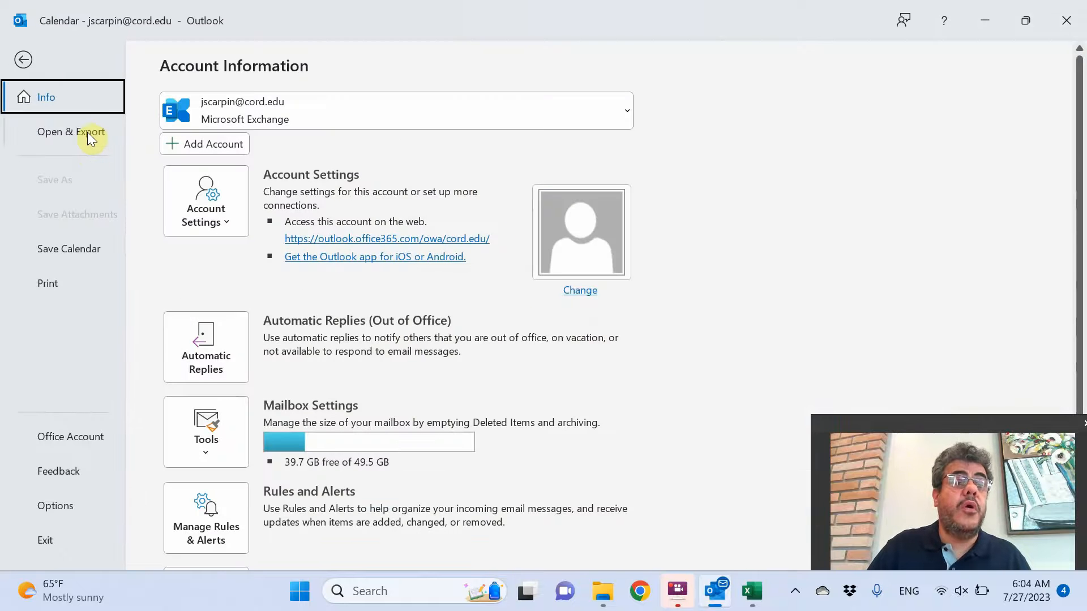
click(71, 132)
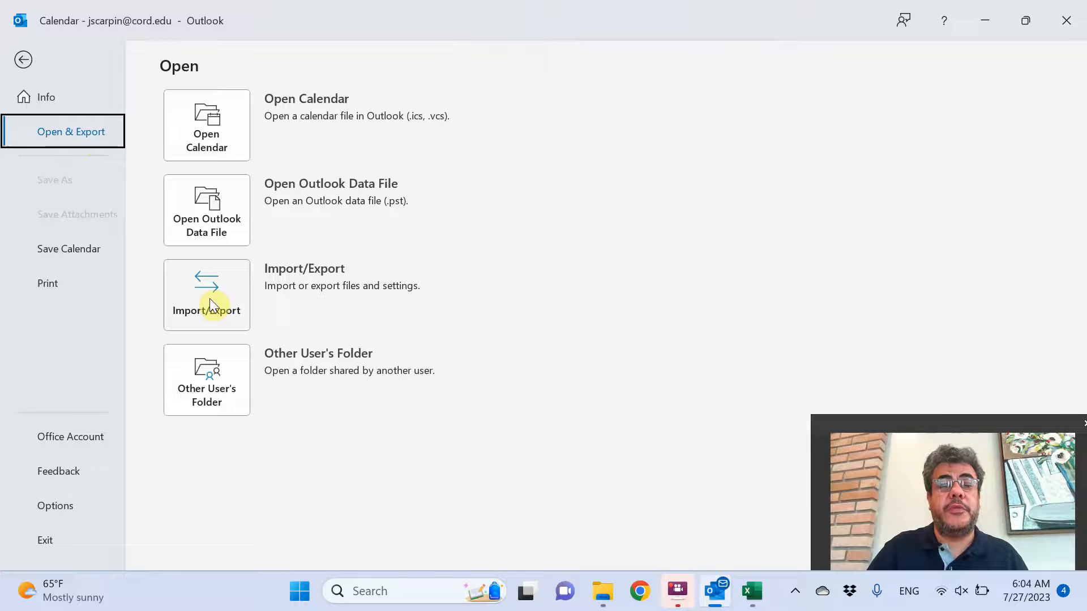
click(206, 294)
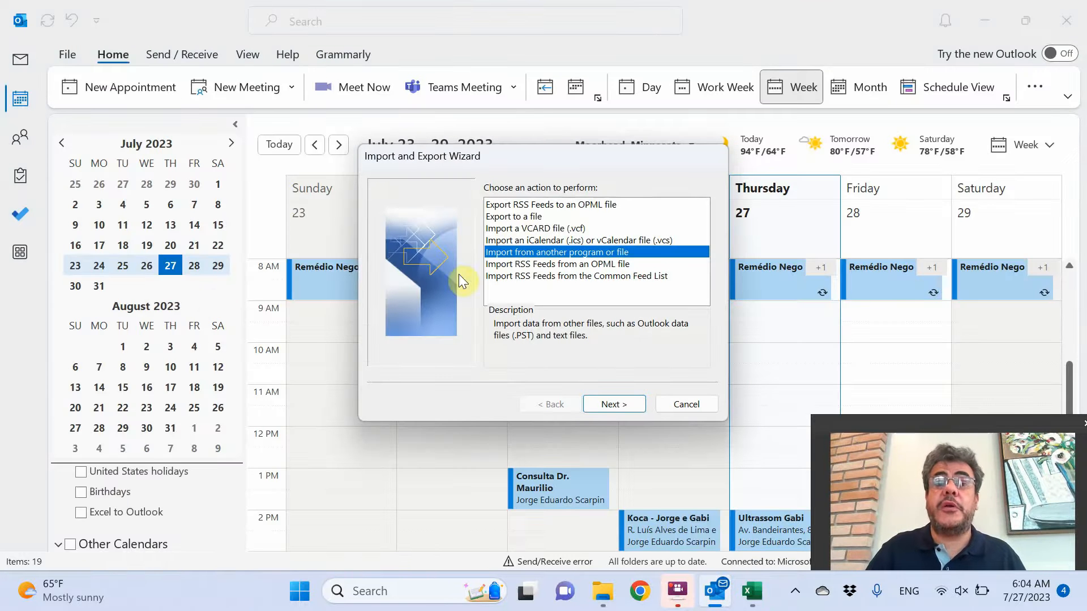
mouse_move(540, 263)
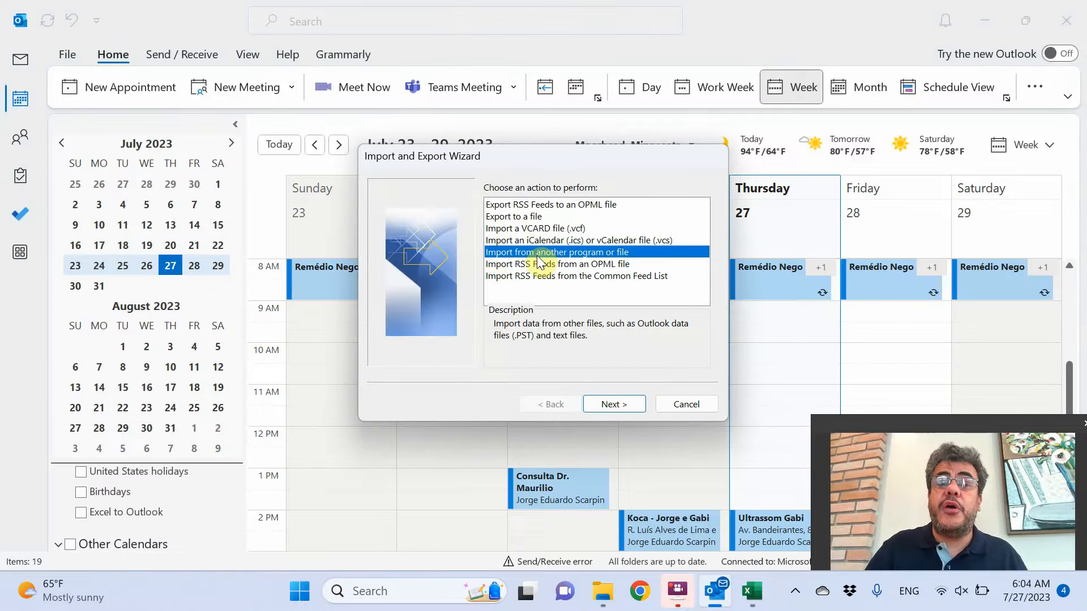
mouse_move(584, 294)
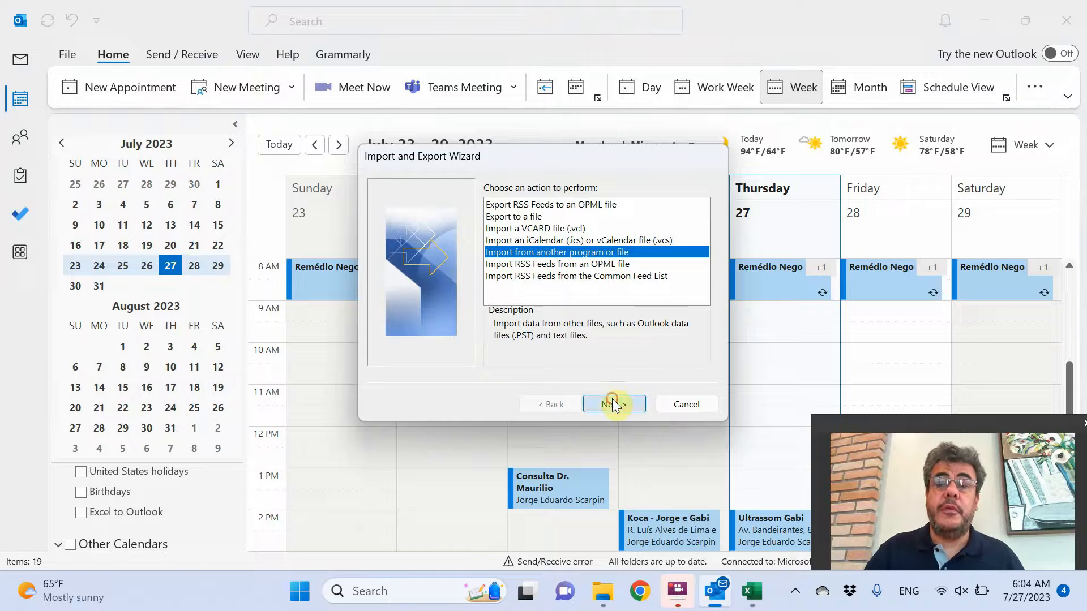
click(613, 404)
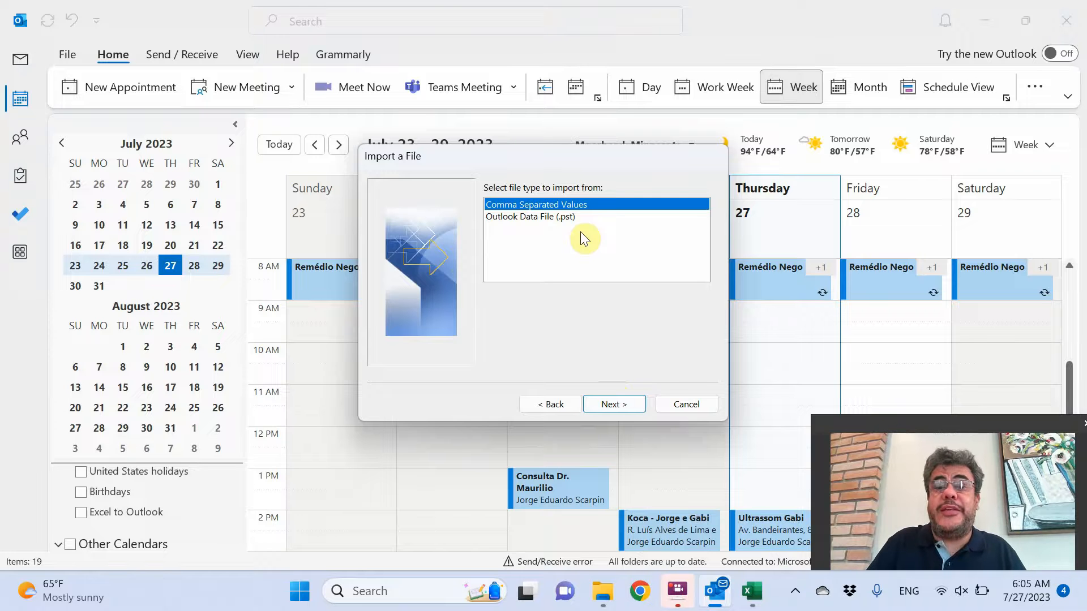
click(751, 591)
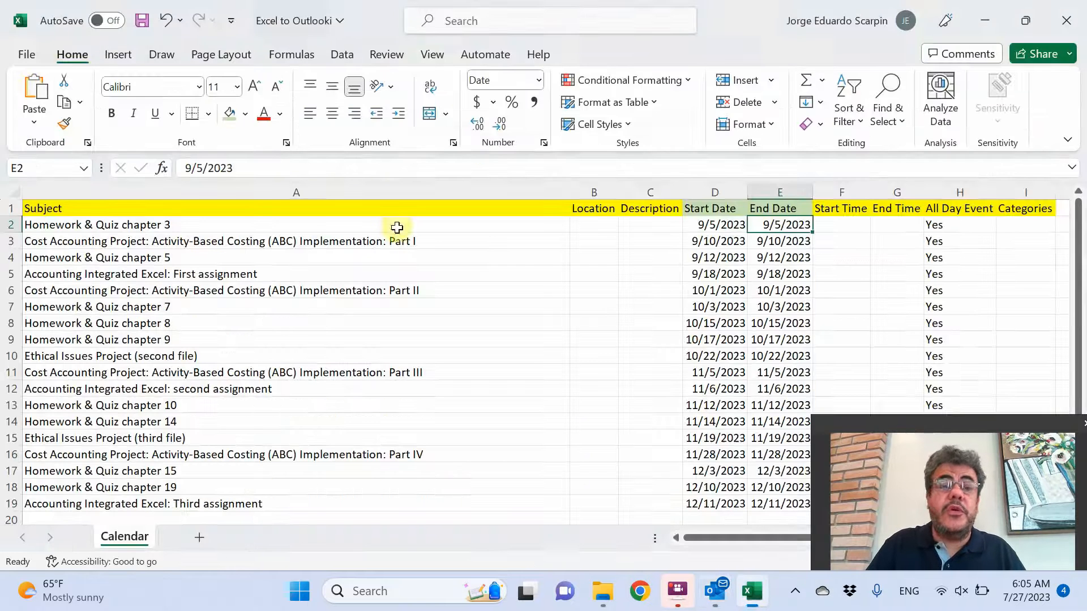
Step: Save the workbook as CSV (Comma delimited) named Excel to Outlook, then close Excel
click(26, 54)
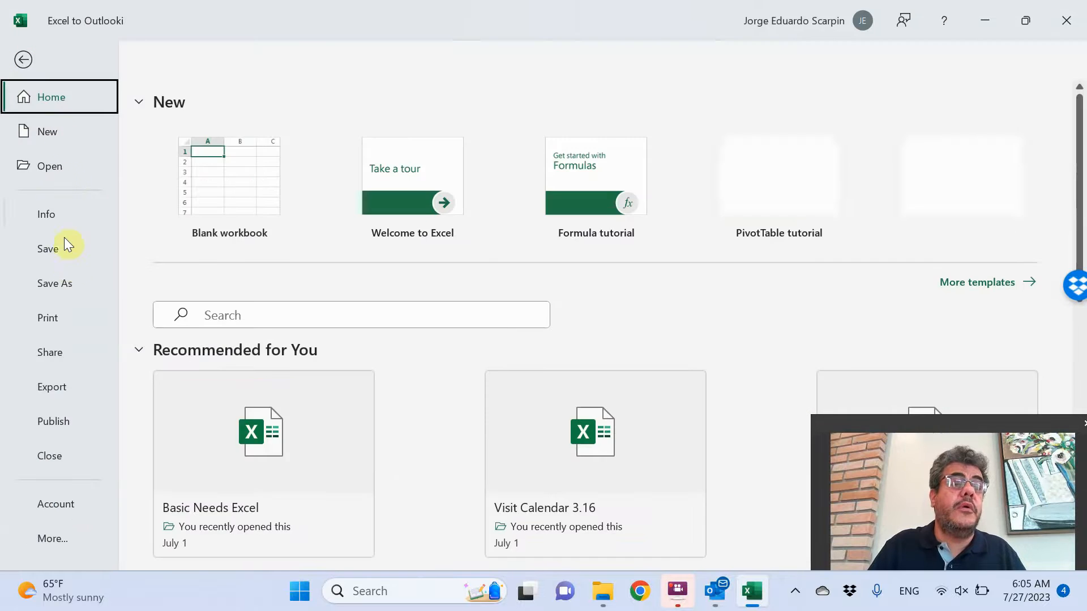
click(54, 283)
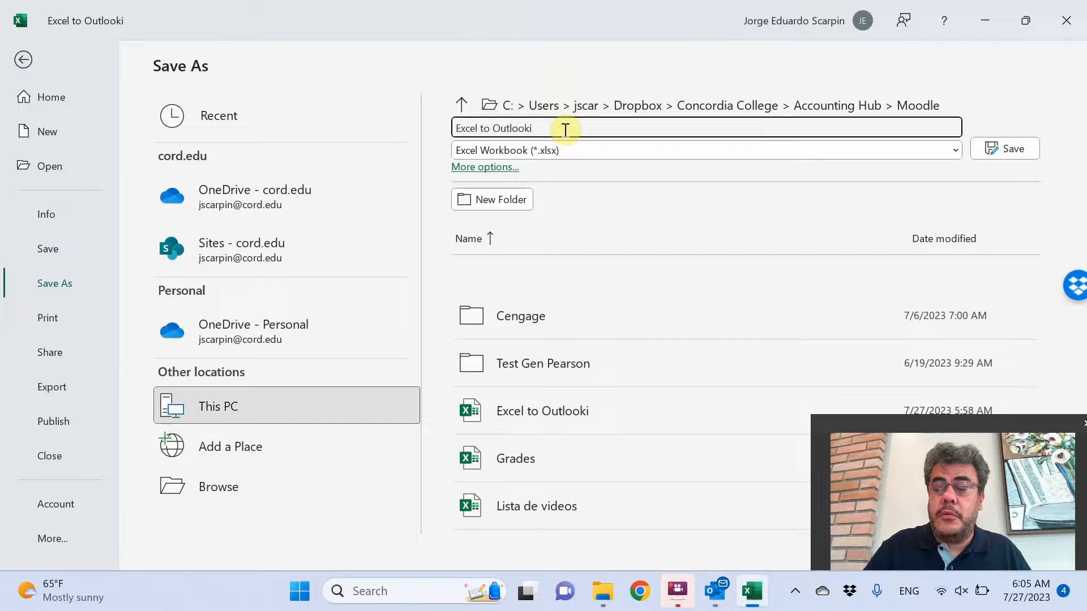
key(Backspace)
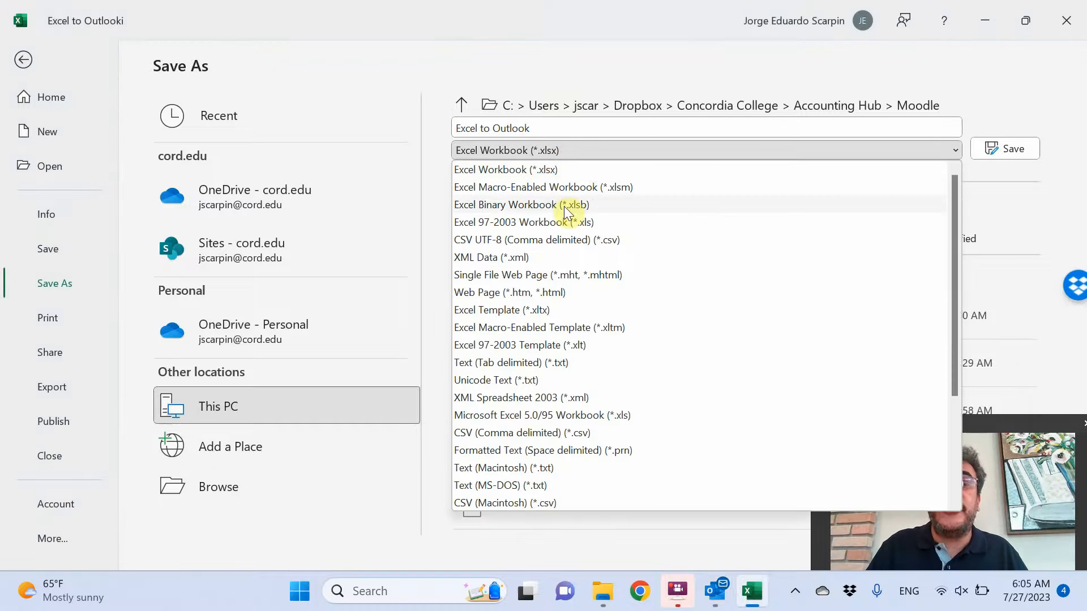
mouse_move(565, 240)
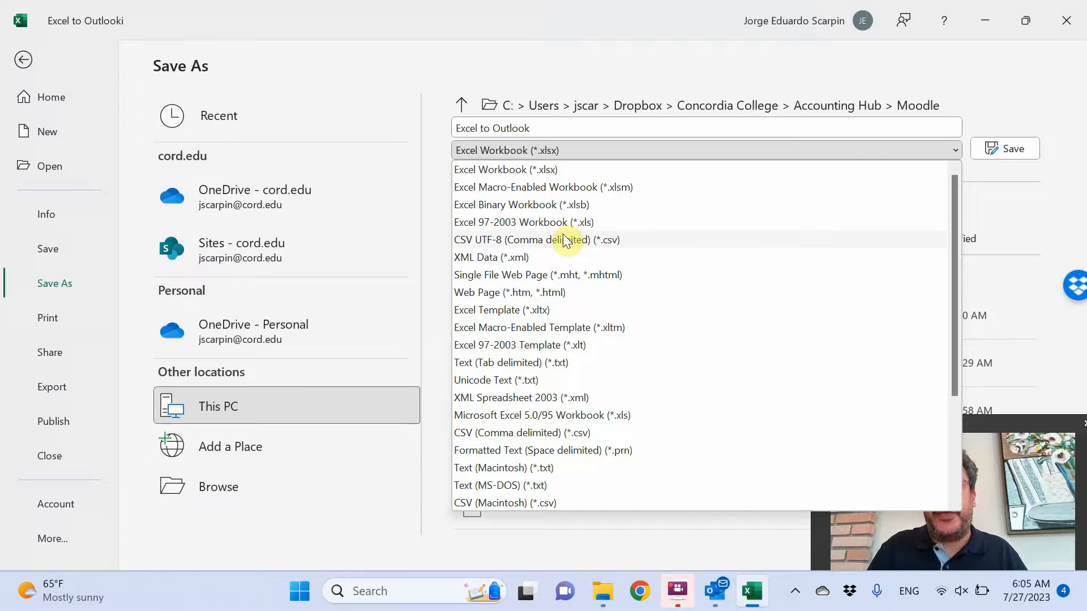
mouse_move(537, 441)
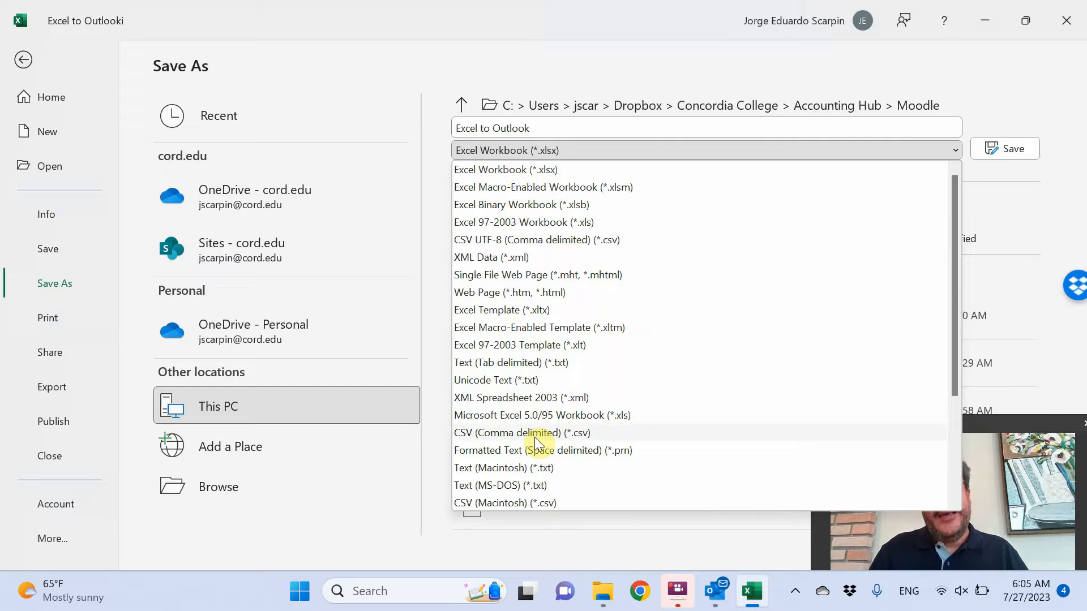
mouse_move(539, 239)
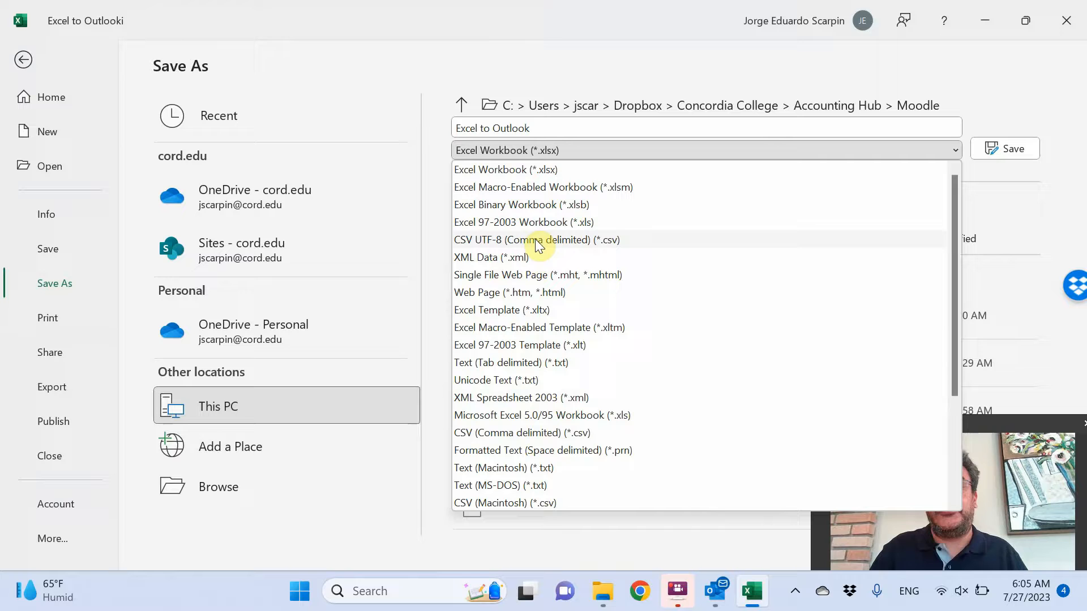
mouse_move(547, 433)
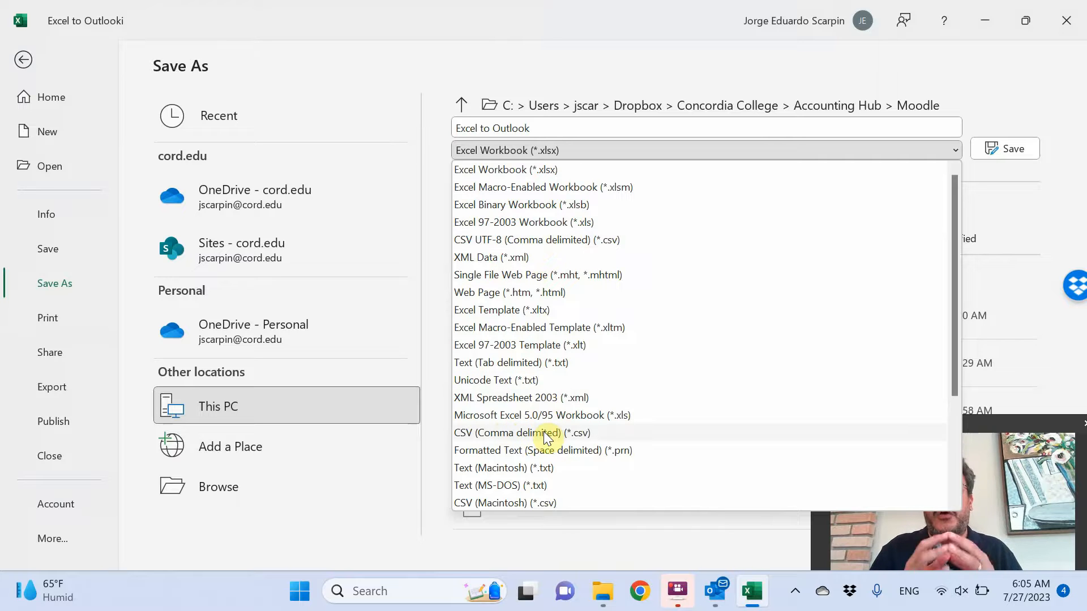
mouse_move(604, 438)
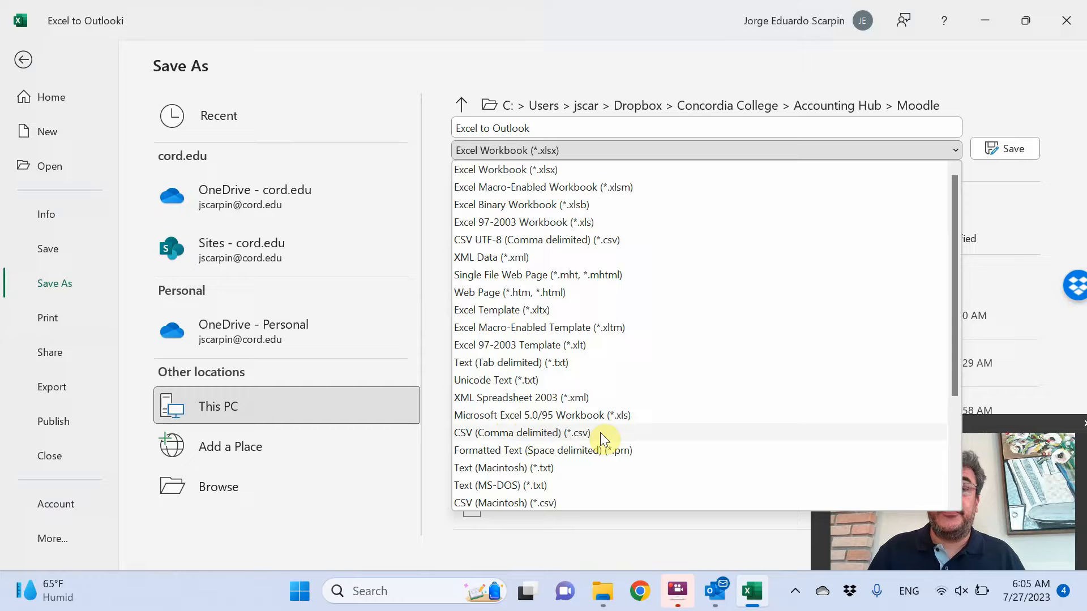
click(520, 433)
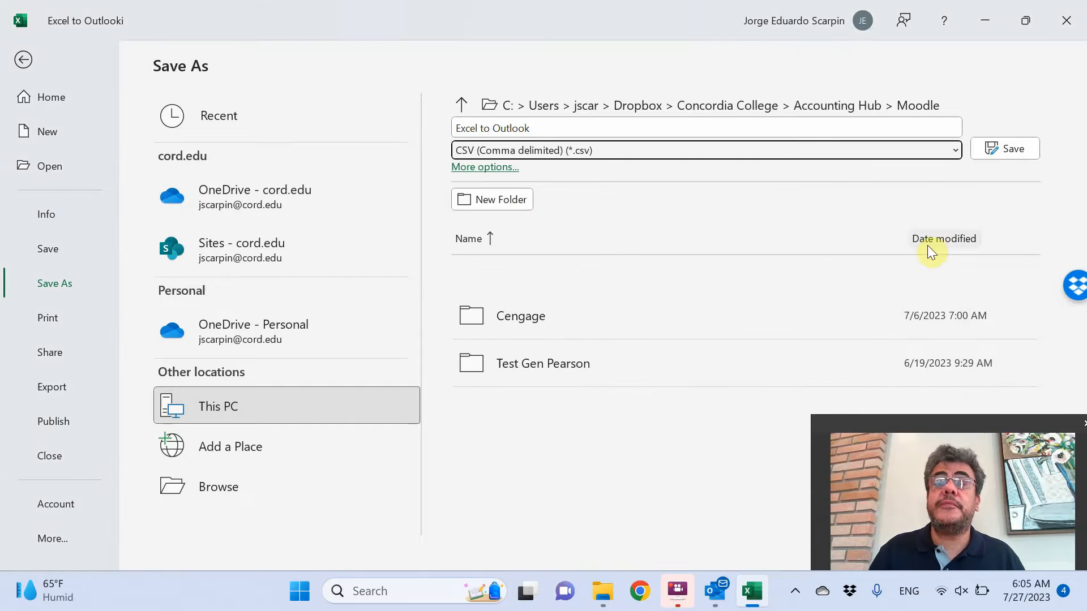
click(1010, 148)
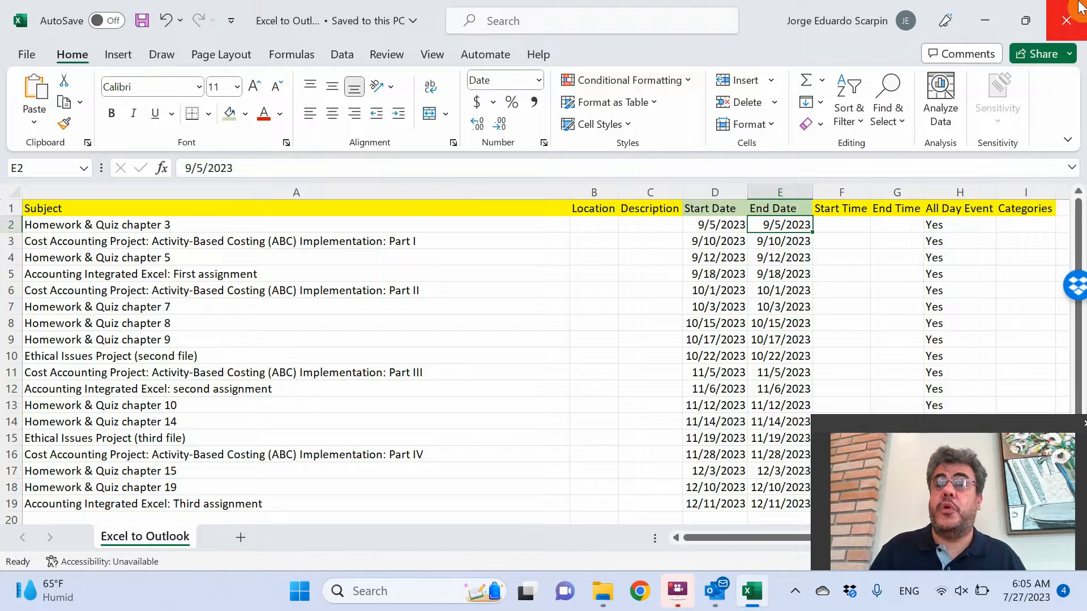
click(750, 591)
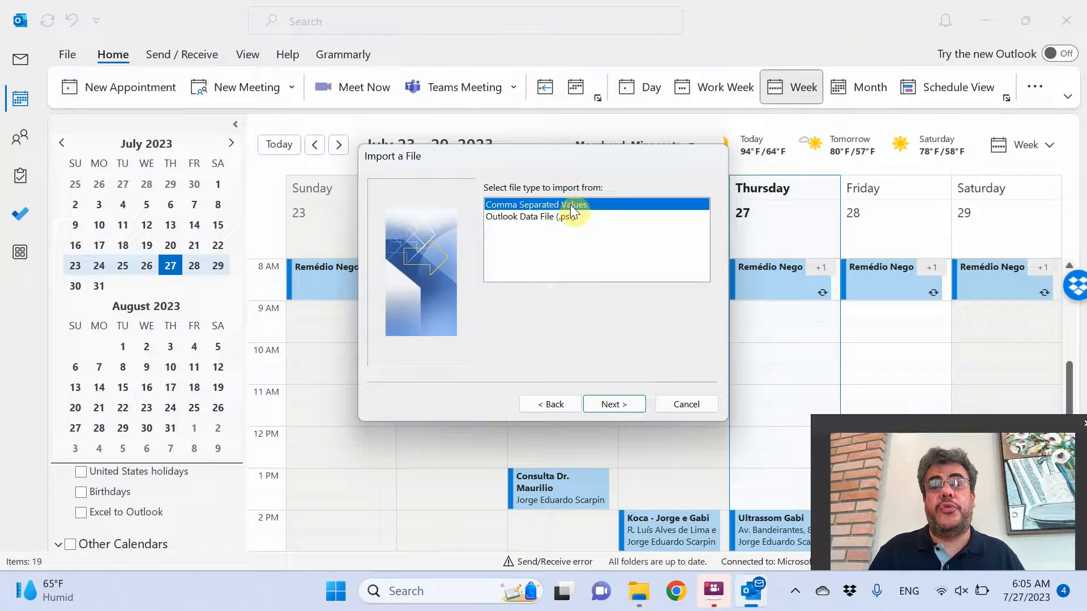
Step: Choose Comma Separated Values and select Excel to Outlook.csv as the import file
click(612, 404)
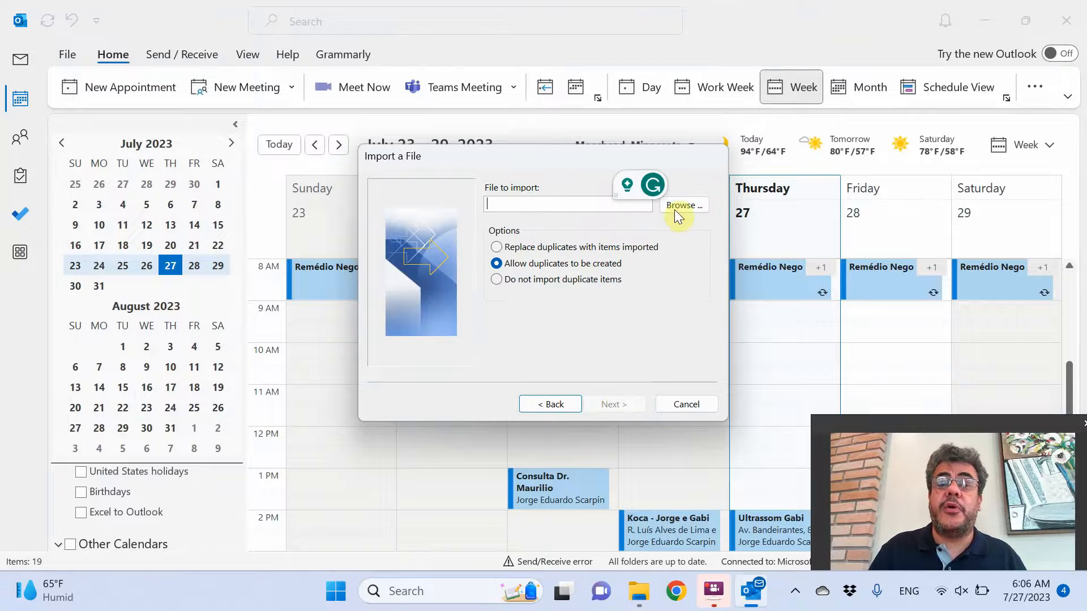
click(683, 205)
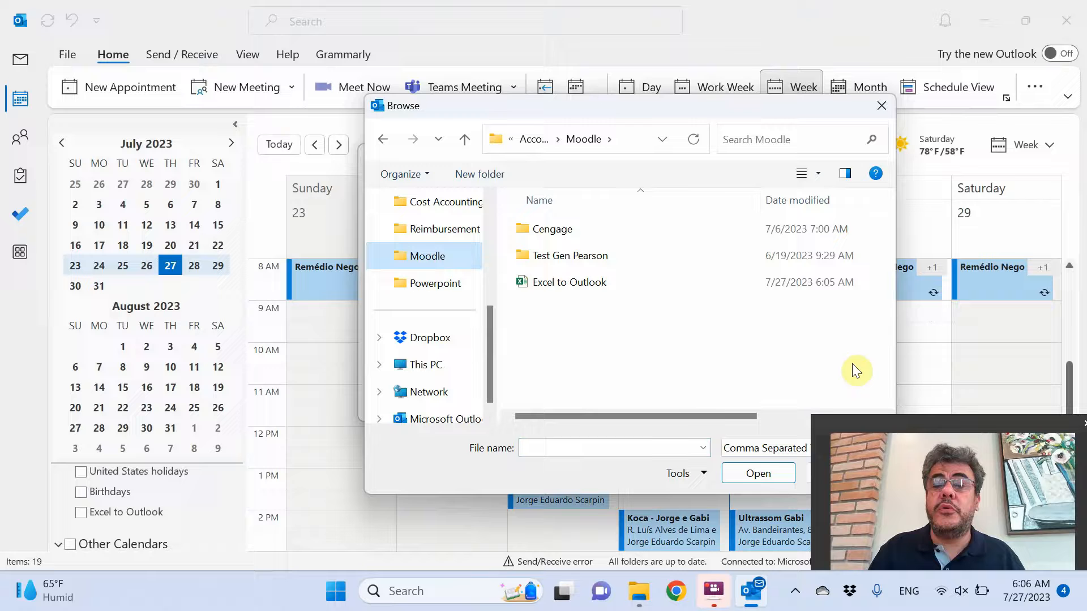
click(569, 282)
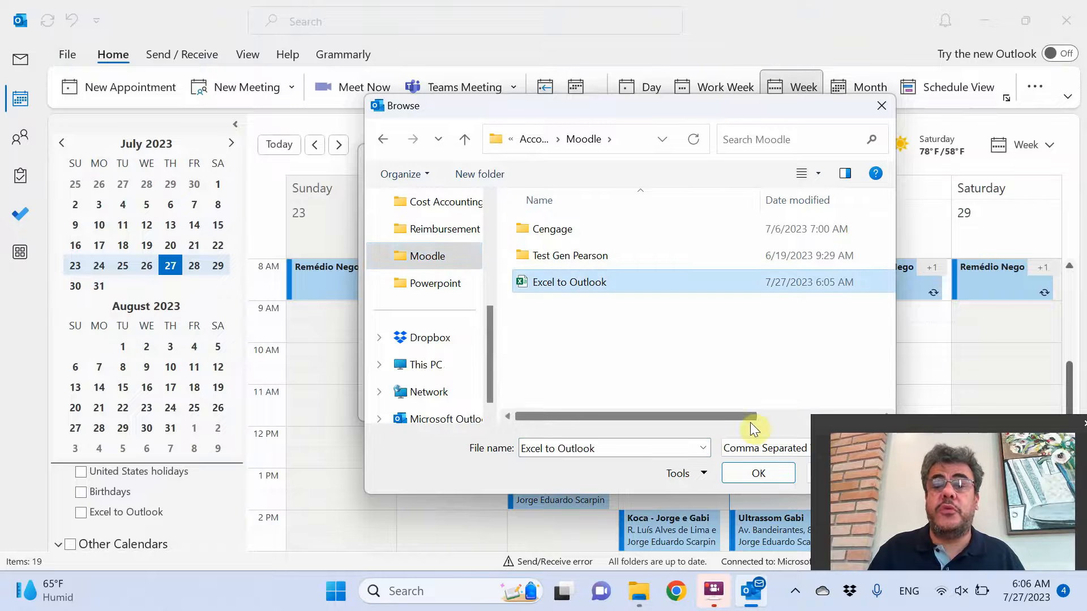
click(757, 473)
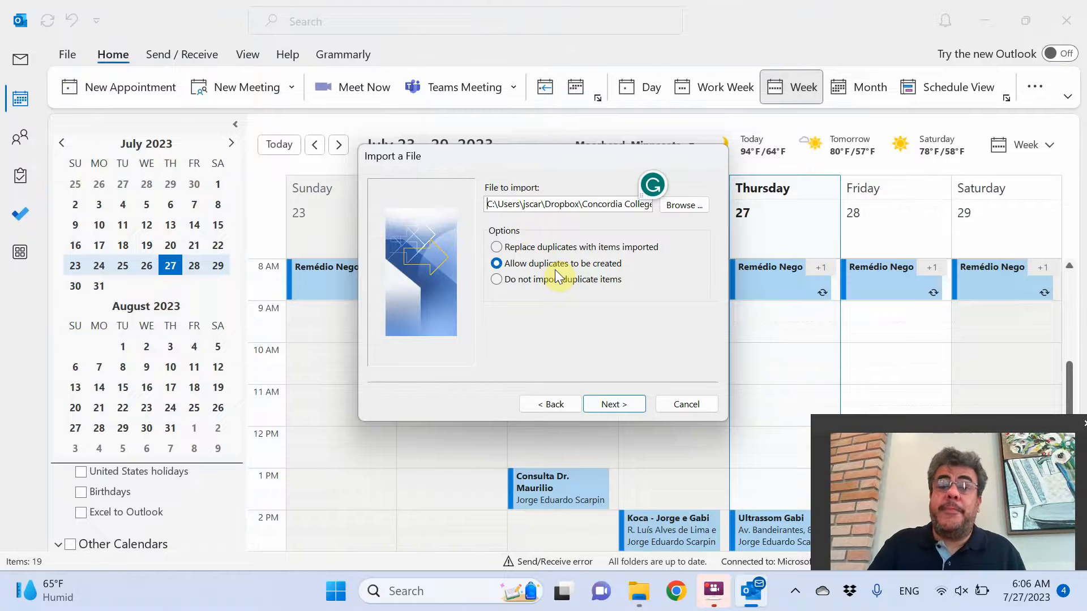
mouse_move(555, 298)
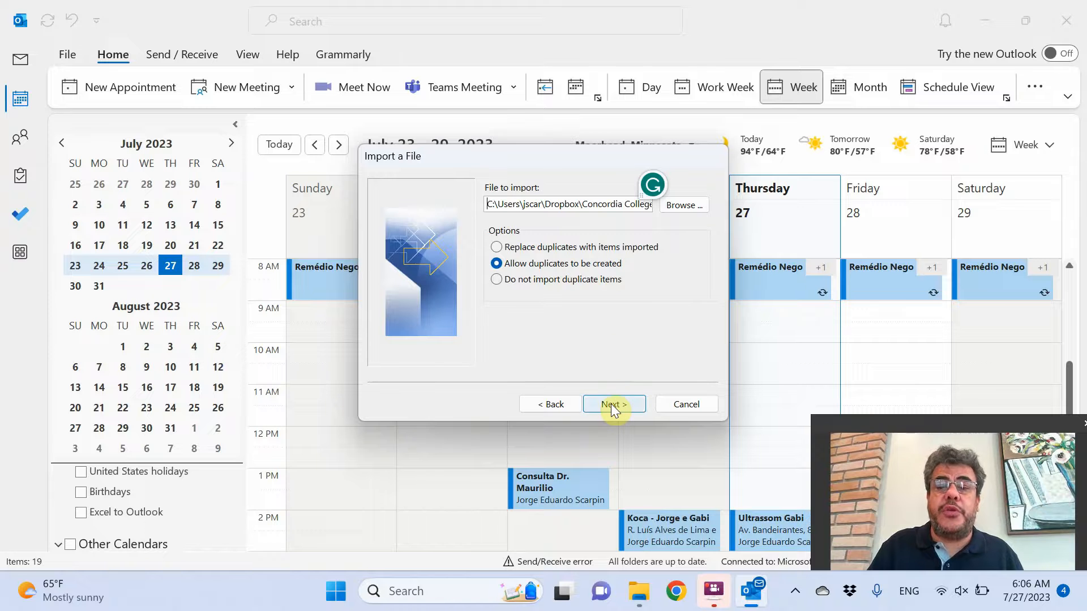
Step: Set the Excel to Outlook calendar as the import destination folder
click(612, 404)
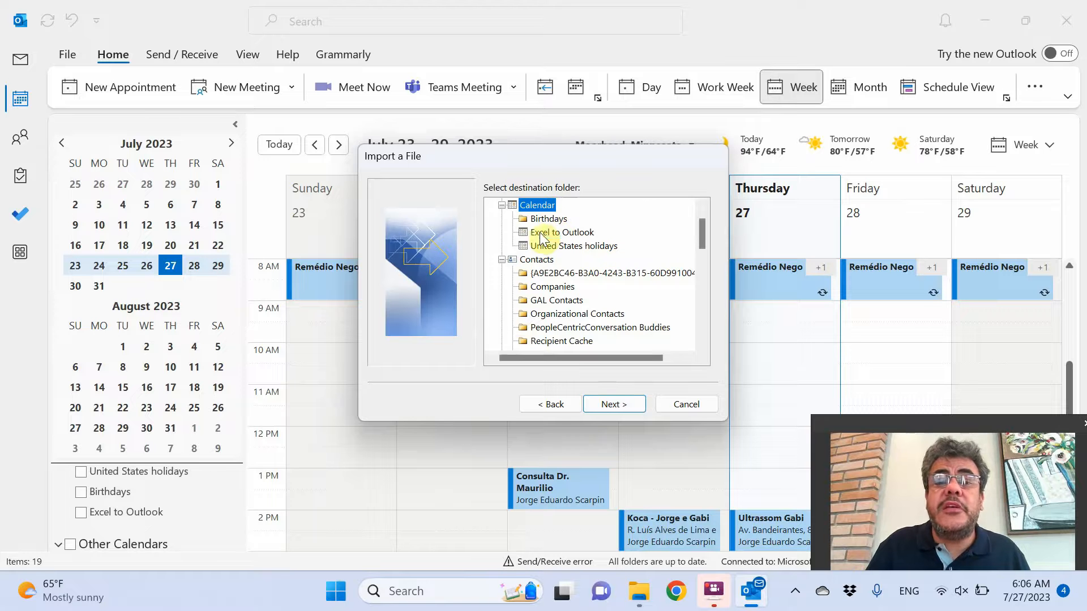
click(561, 233)
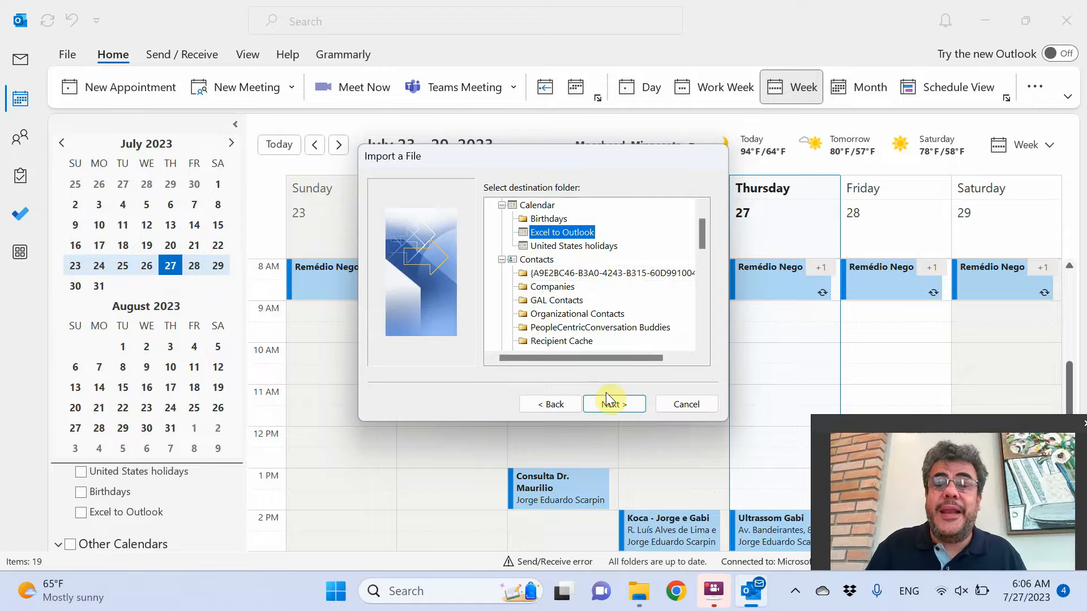
click(613, 404)
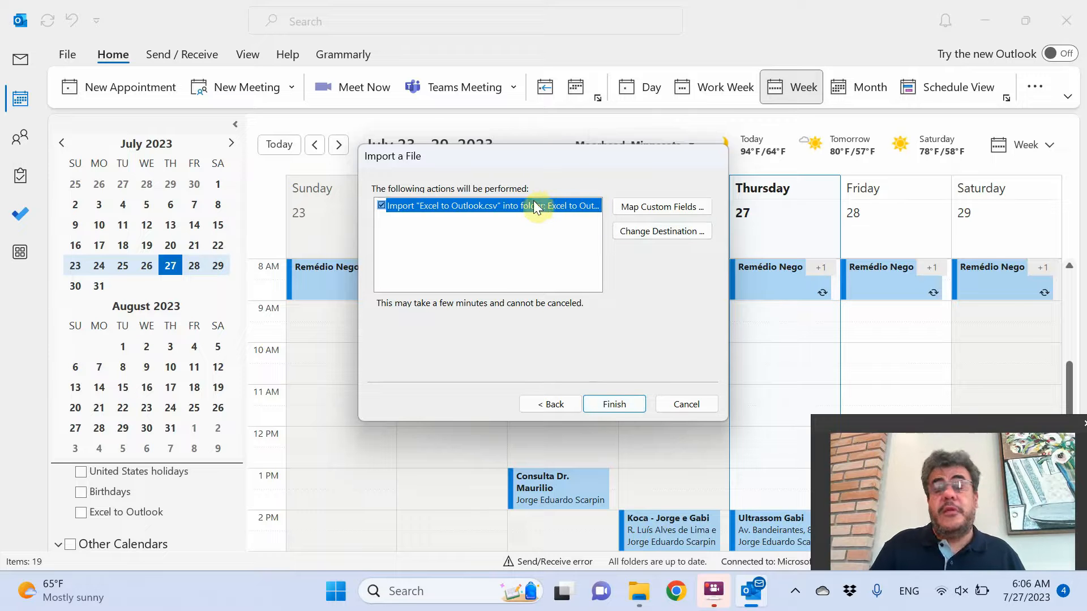
mouse_move(632, 194)
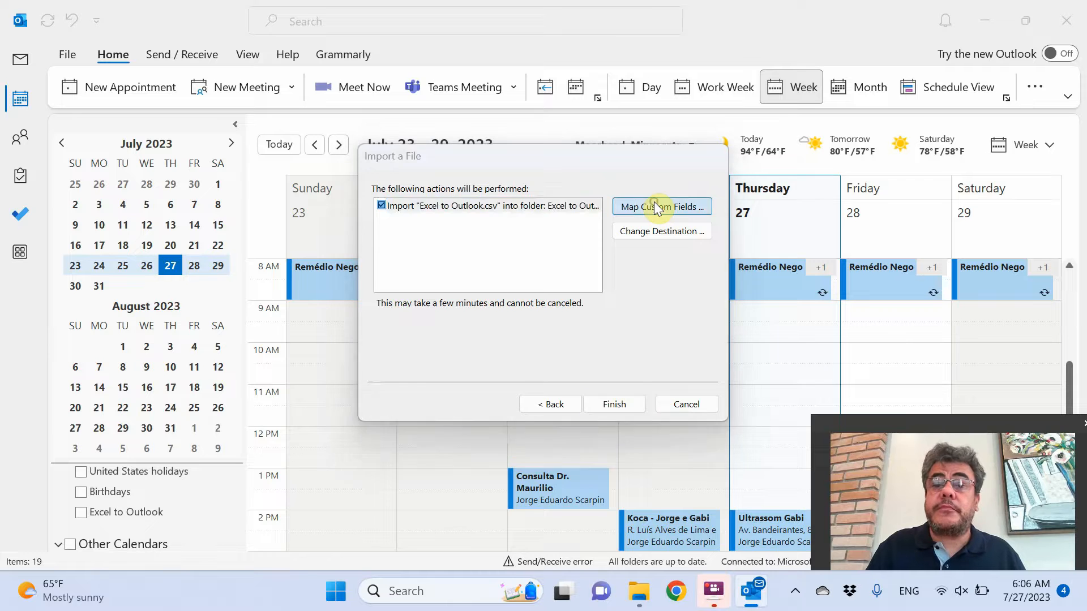
Step: Review and accept the custom mapping of CSV columns to calendar fields
click(661, 207)
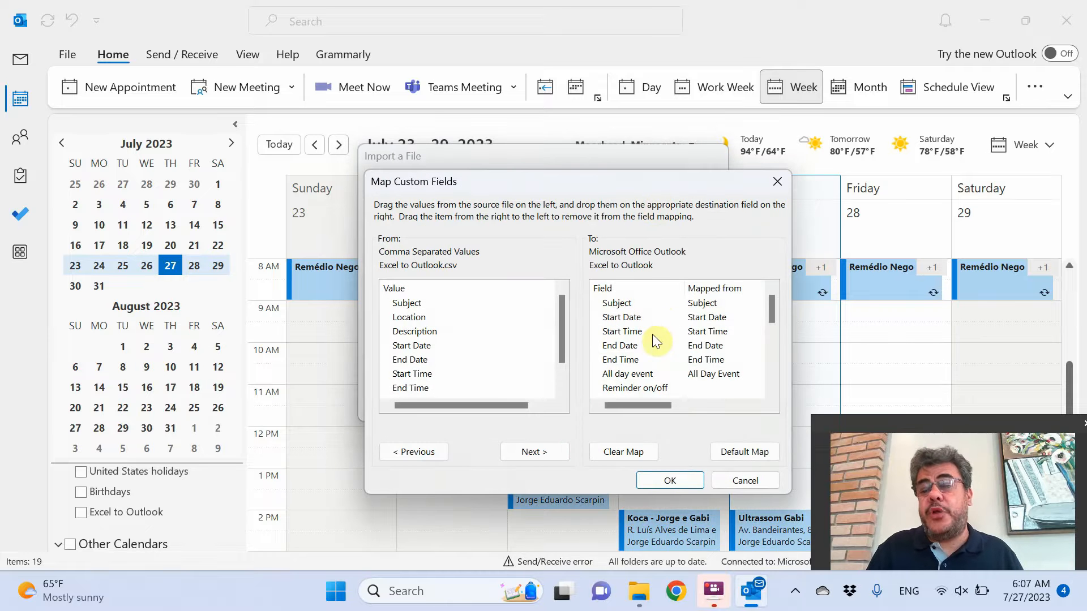
mouse_move(634, 364)
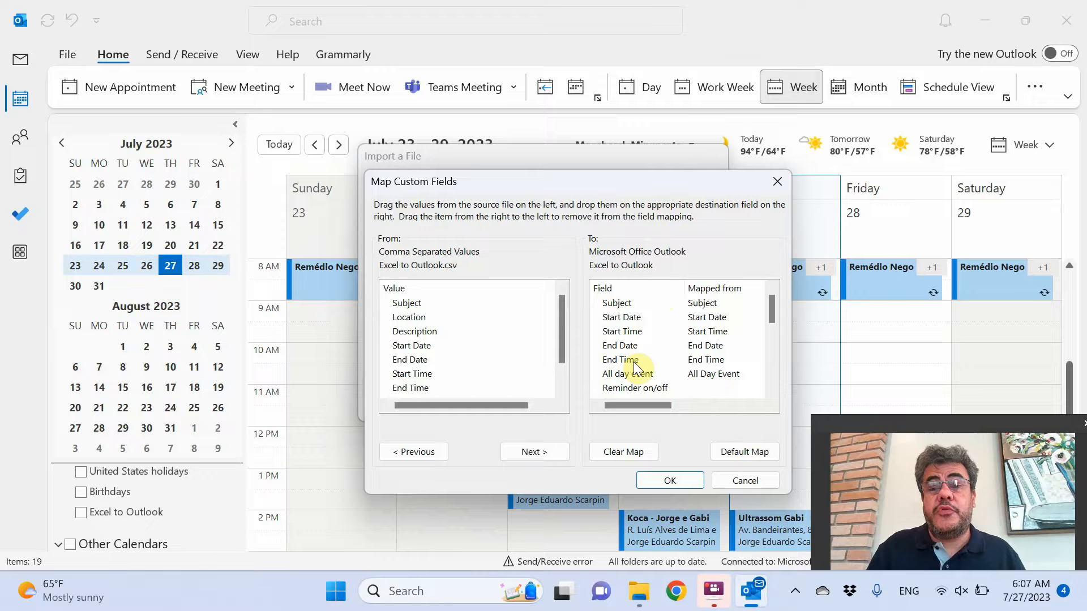
mouse_move(684, 310)
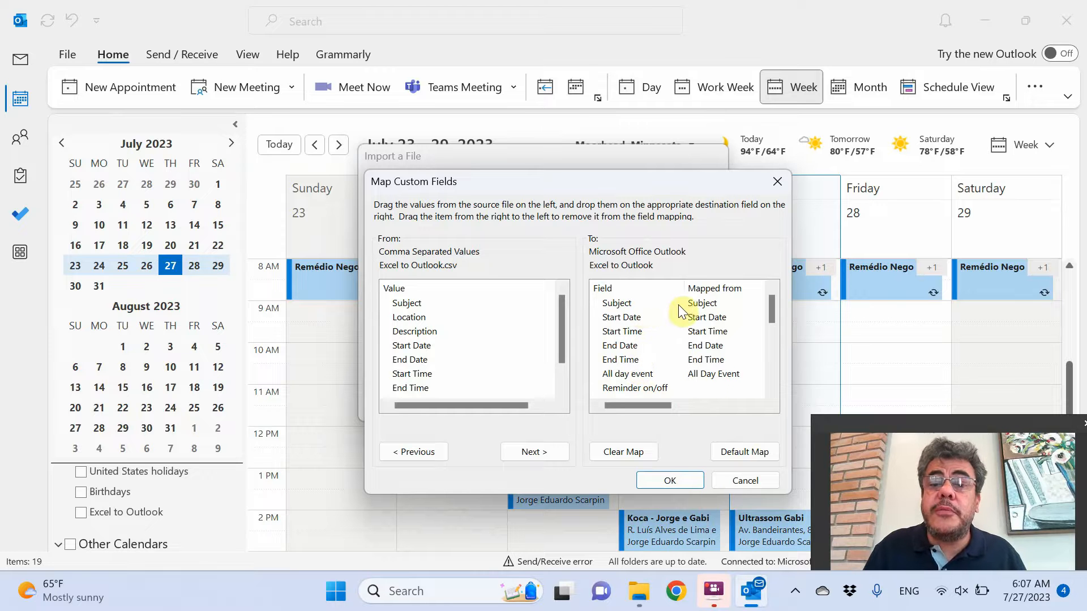
mouse_move(638, 337)
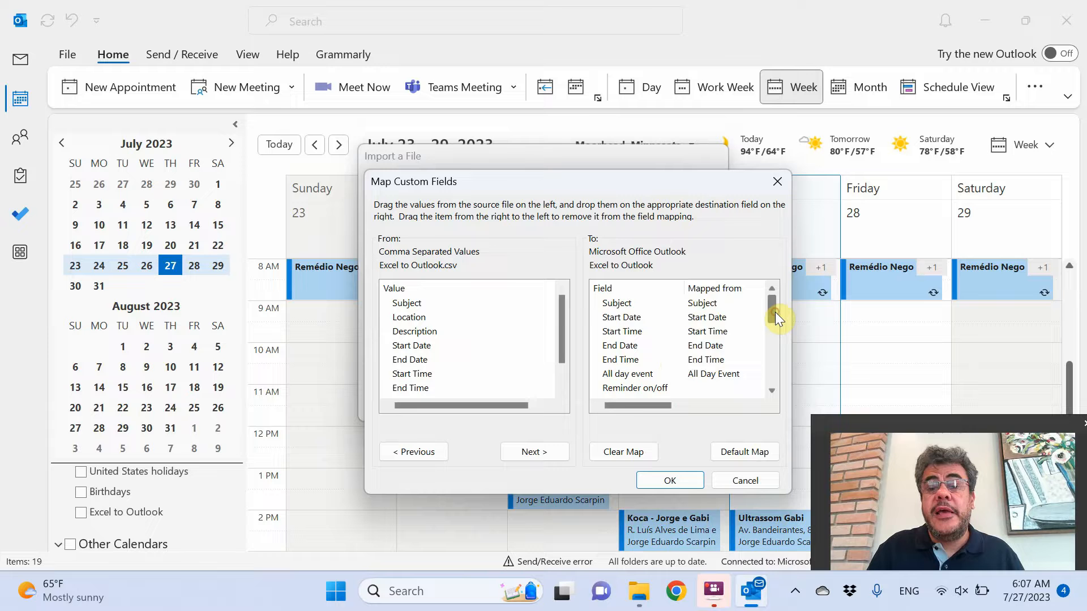
scroll(down, 3)
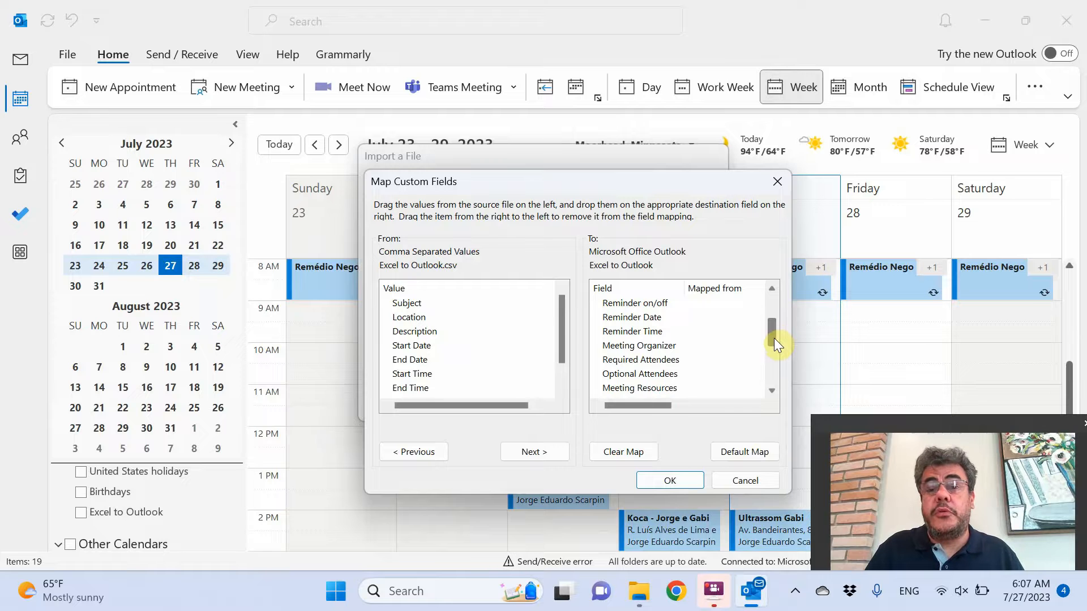
scroll(down, 3)
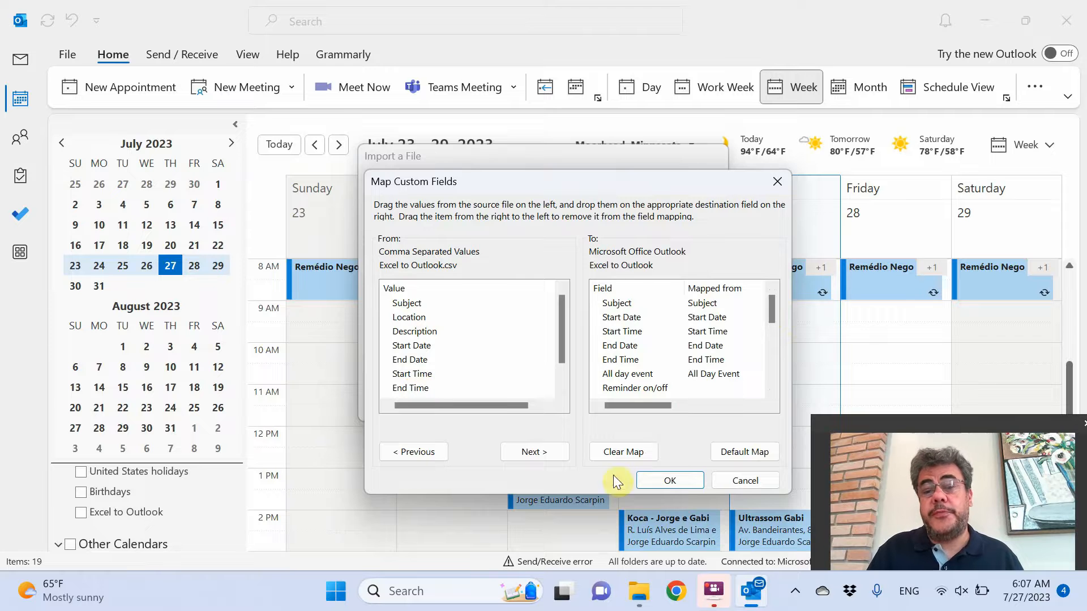
click(668, 480)
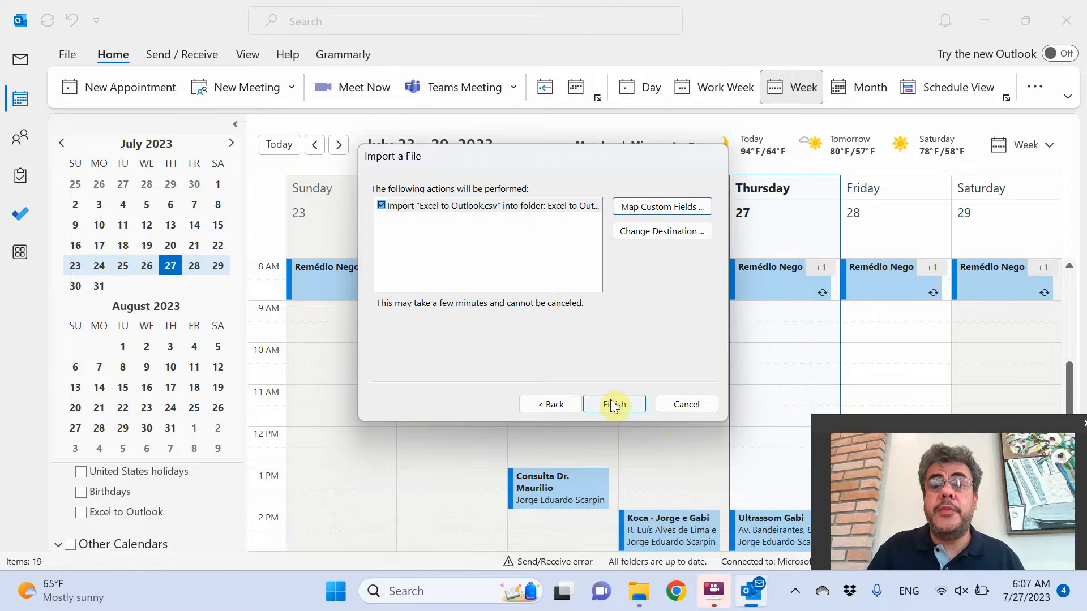
Step: Confirm Excel to Outlook as the destination and run the import
click(660, 231)
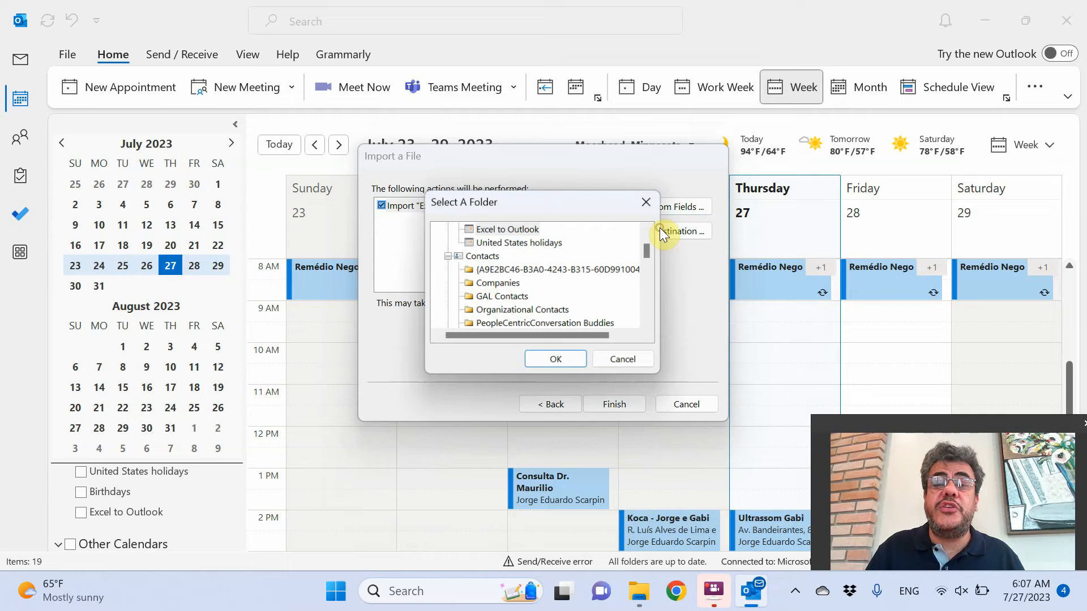
click(507, 229)
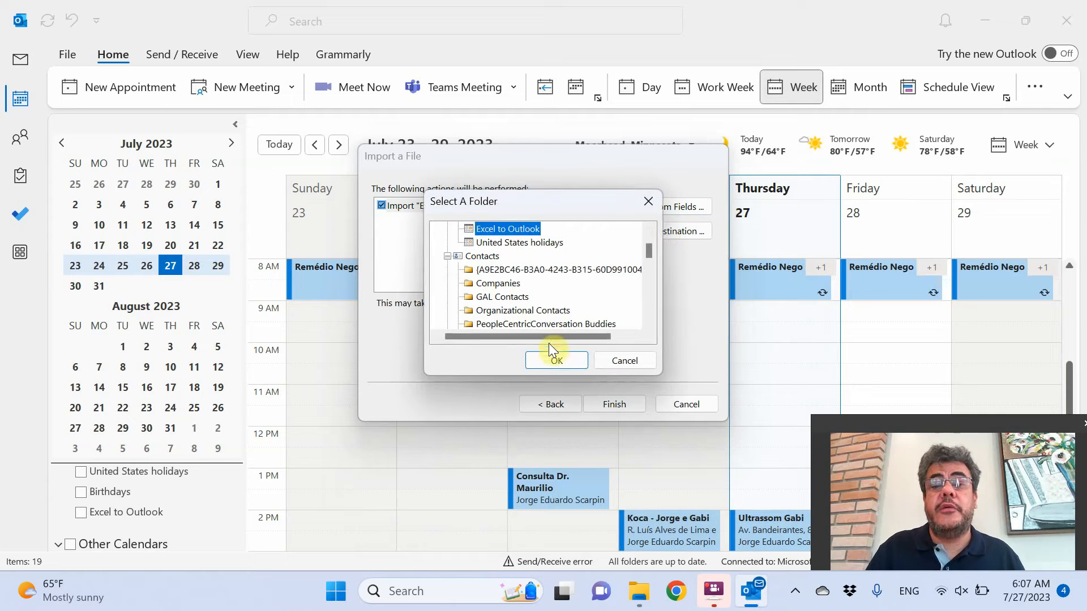
click(556, 360)
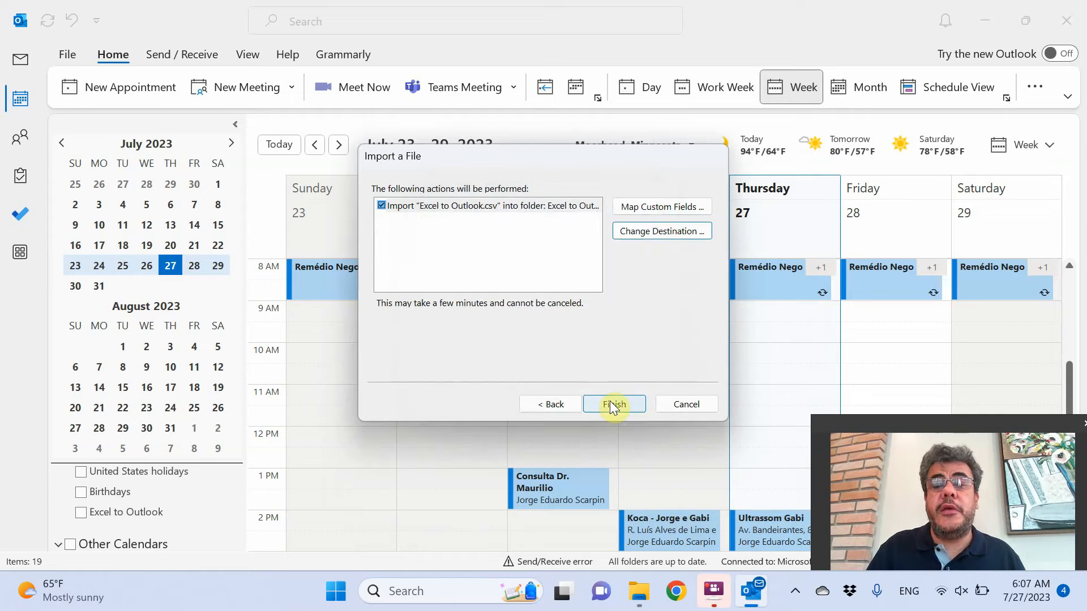
click(612, 404)
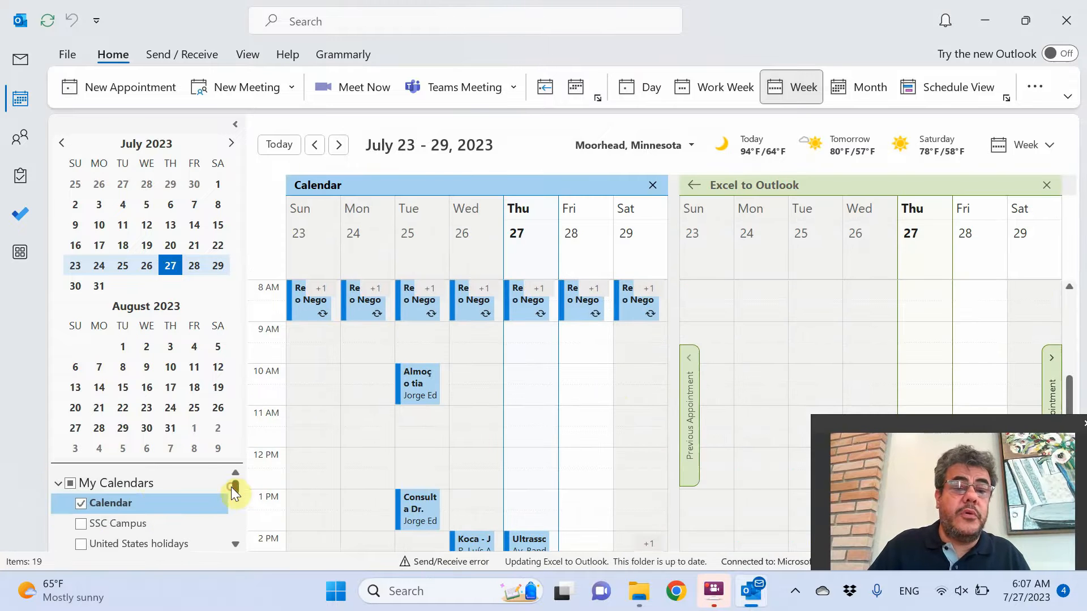
Step: Hide the main Calendar and advance to the weeks of September 5 and 17
click(80, 504)
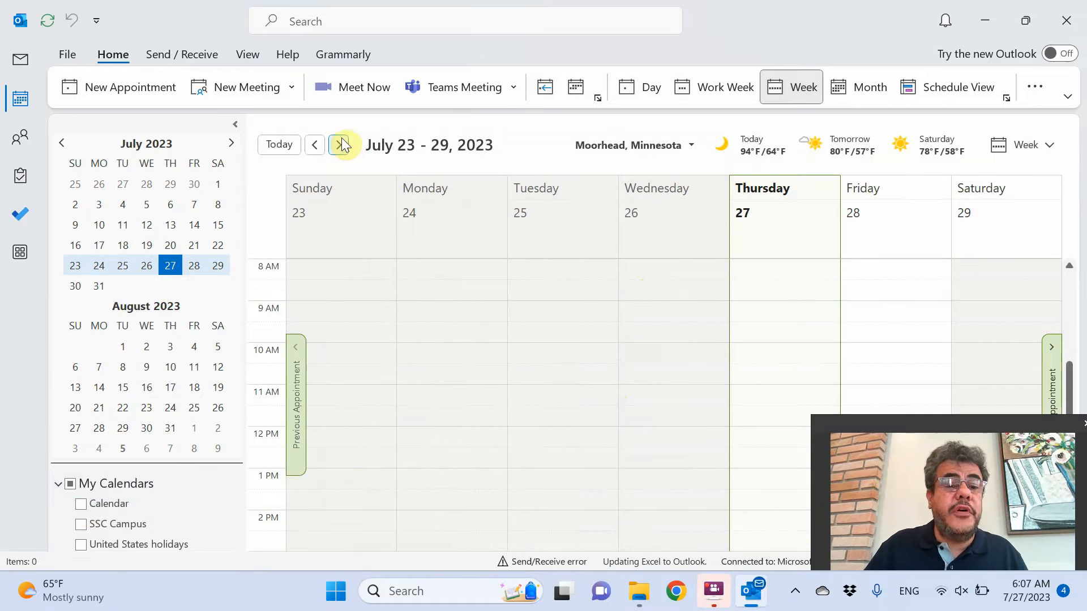
click(342, 145)
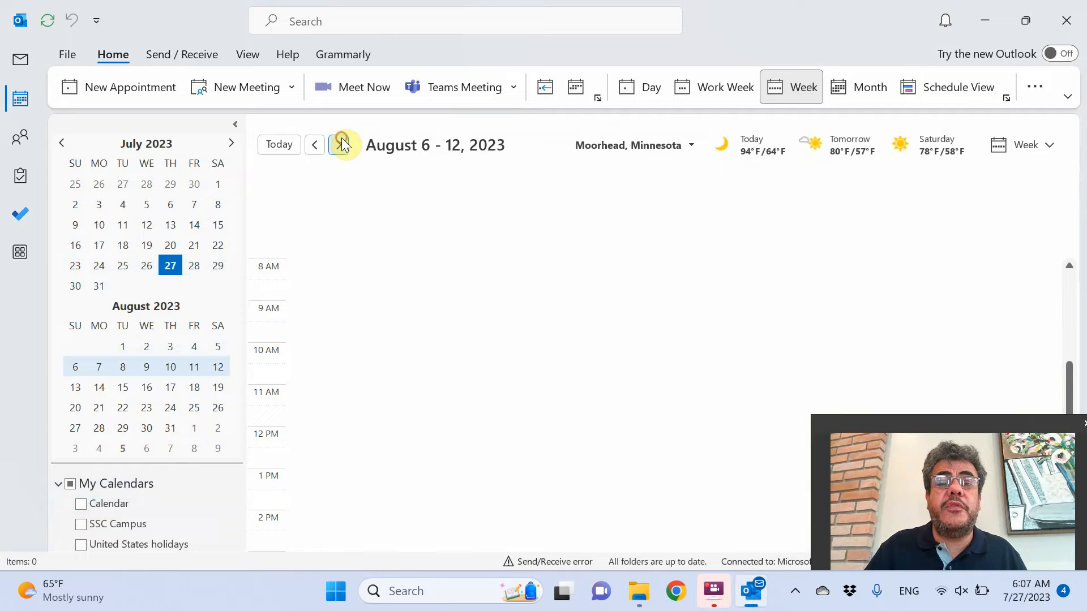
click(339, 145)
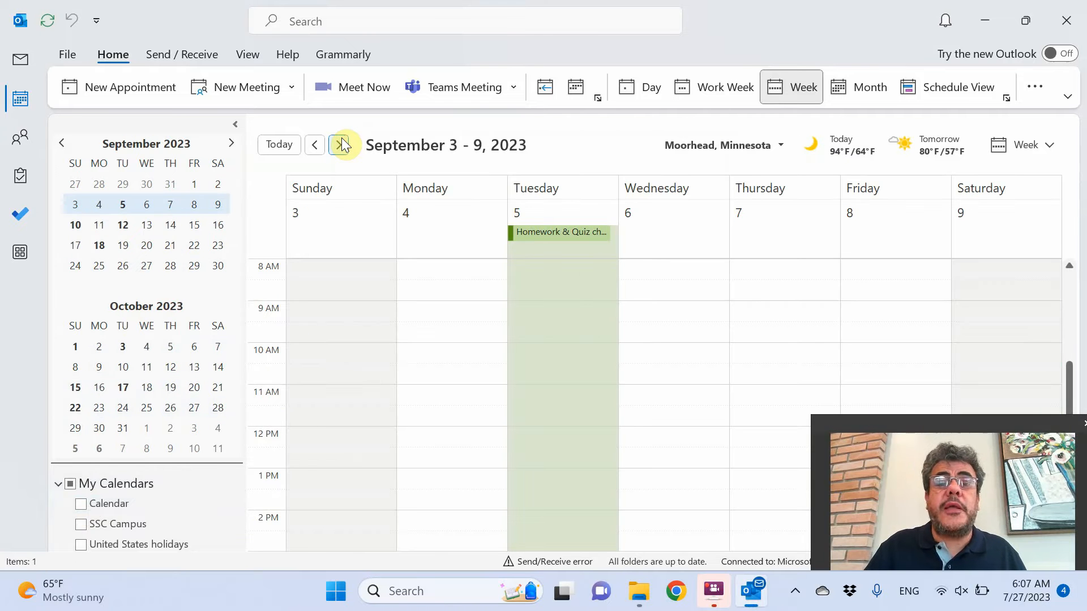
mouse_move(586, 258)
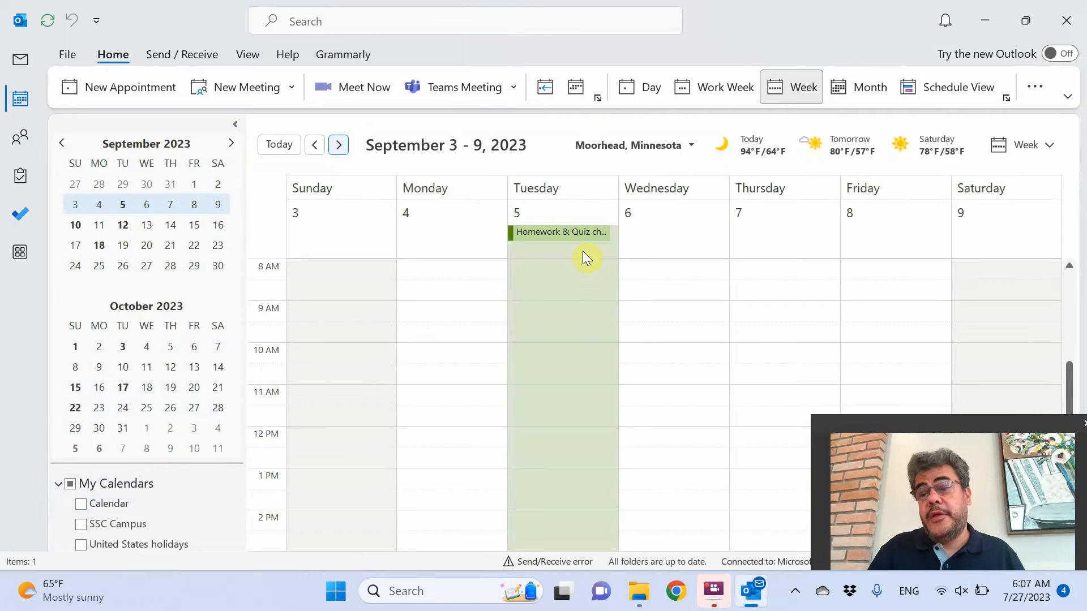
mouse_move(583, 251)
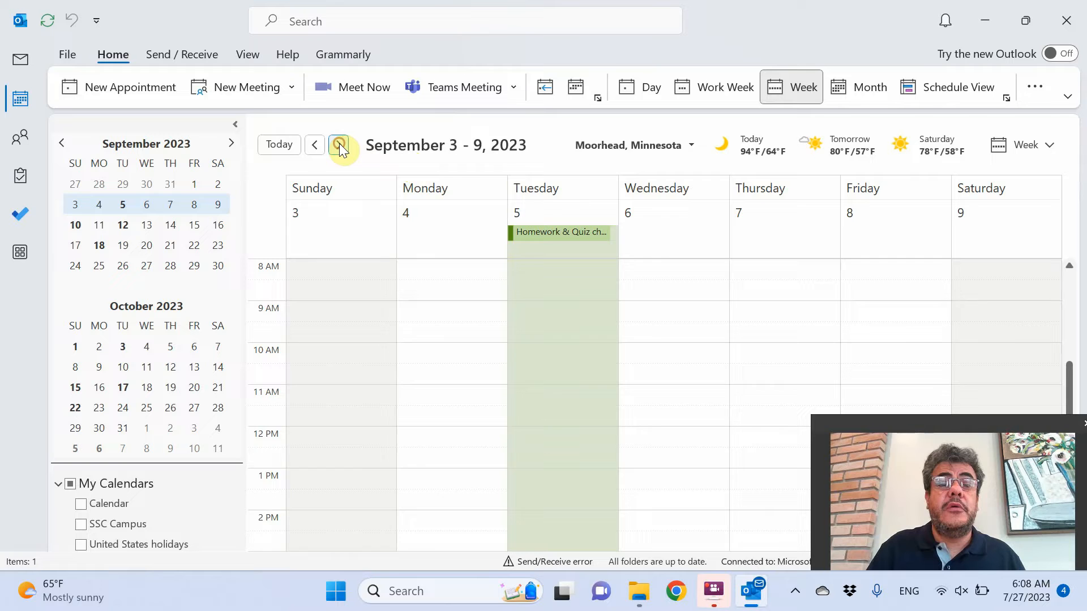
click(339, 145)
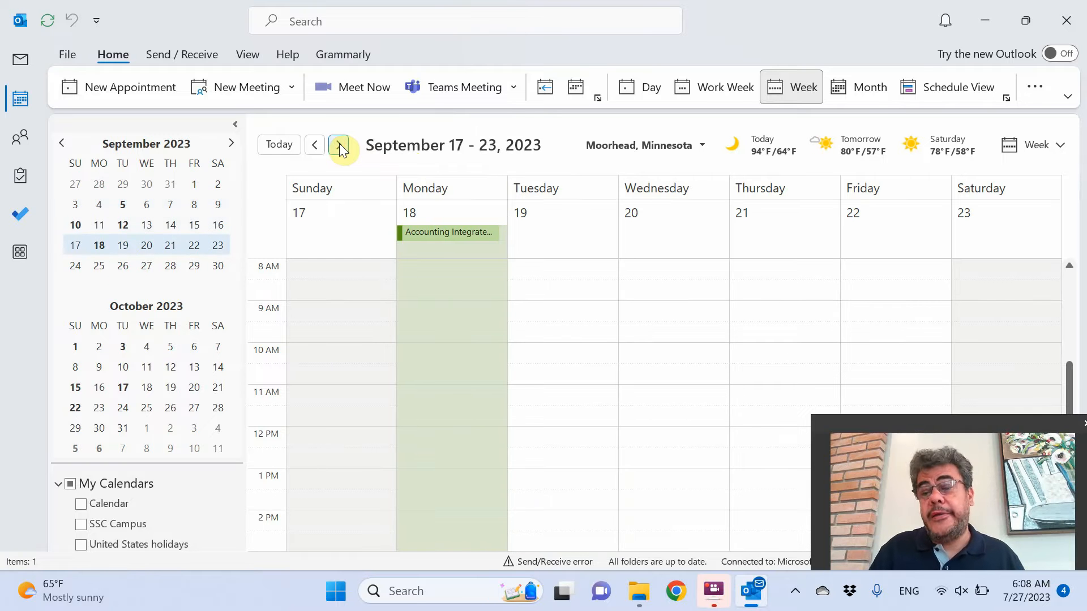